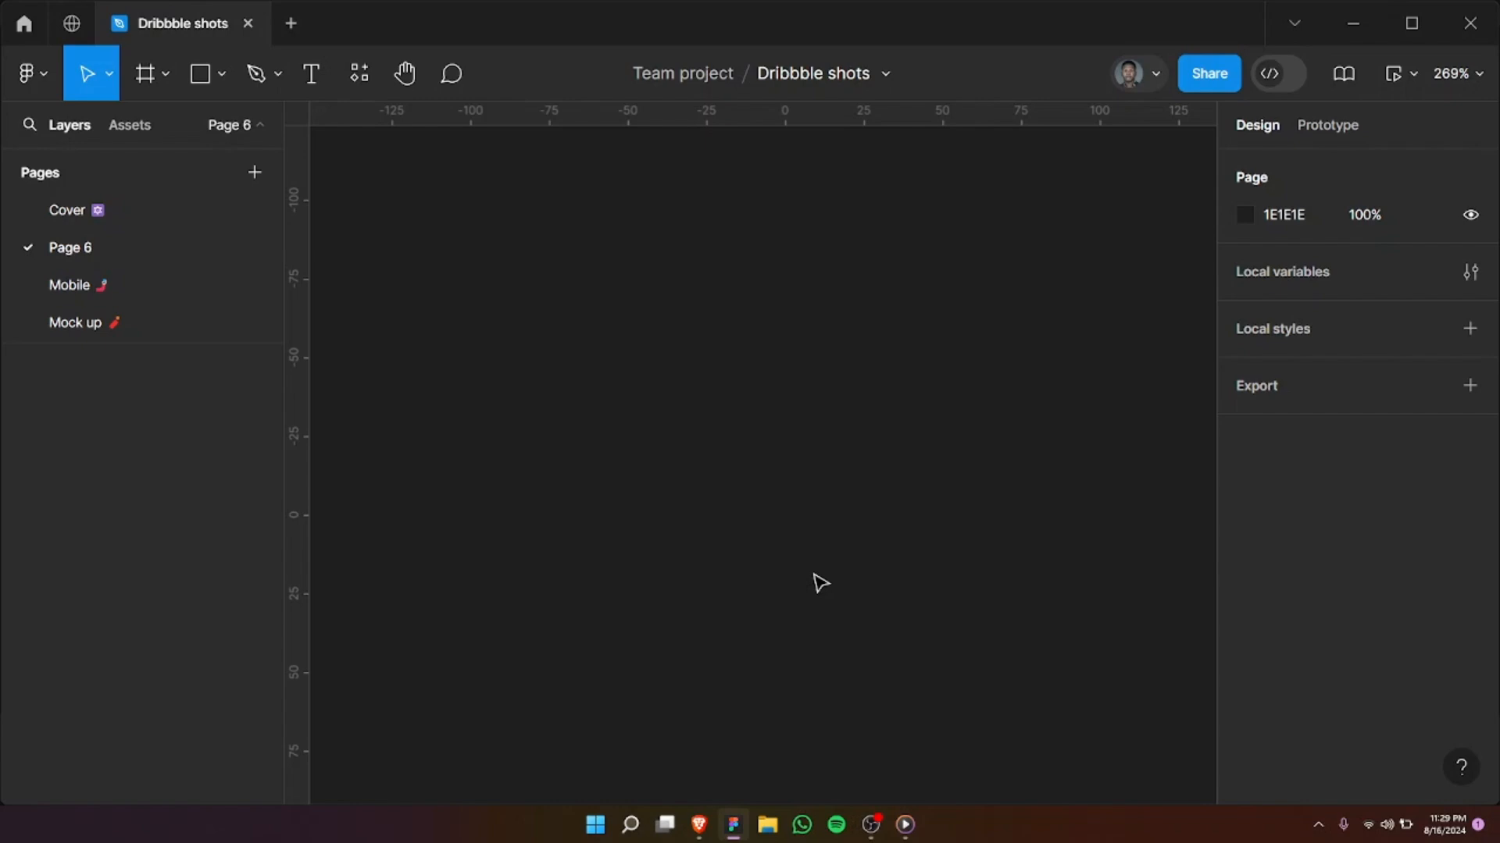
Step: Create a white FFFFFF 168×168 frame, Frame 1, on the canvas
click(143, 74)
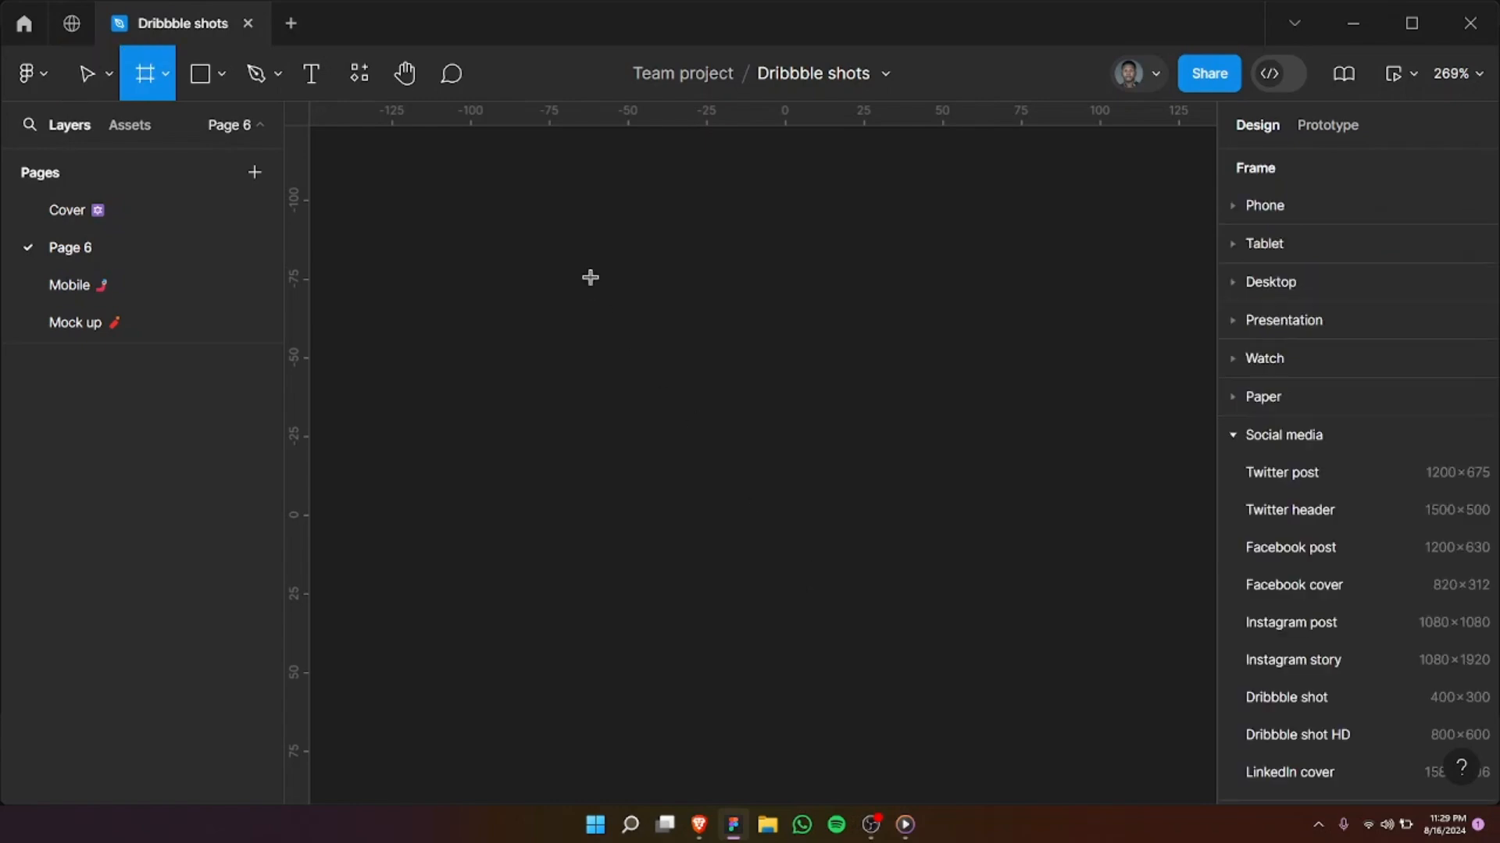
mouse_move(501, 186)
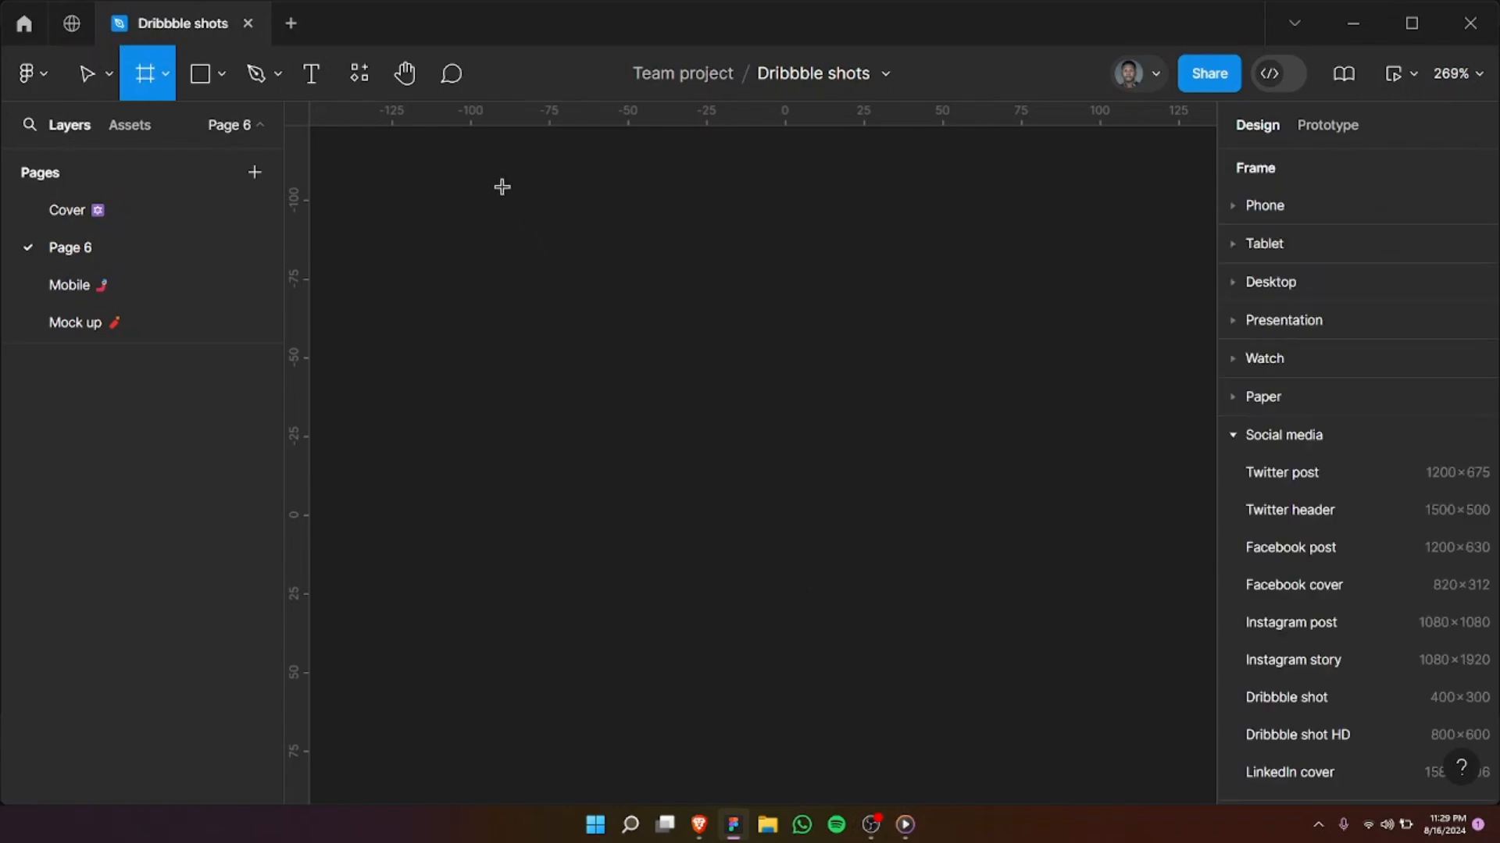
drag(502, 186, 1031, 713)
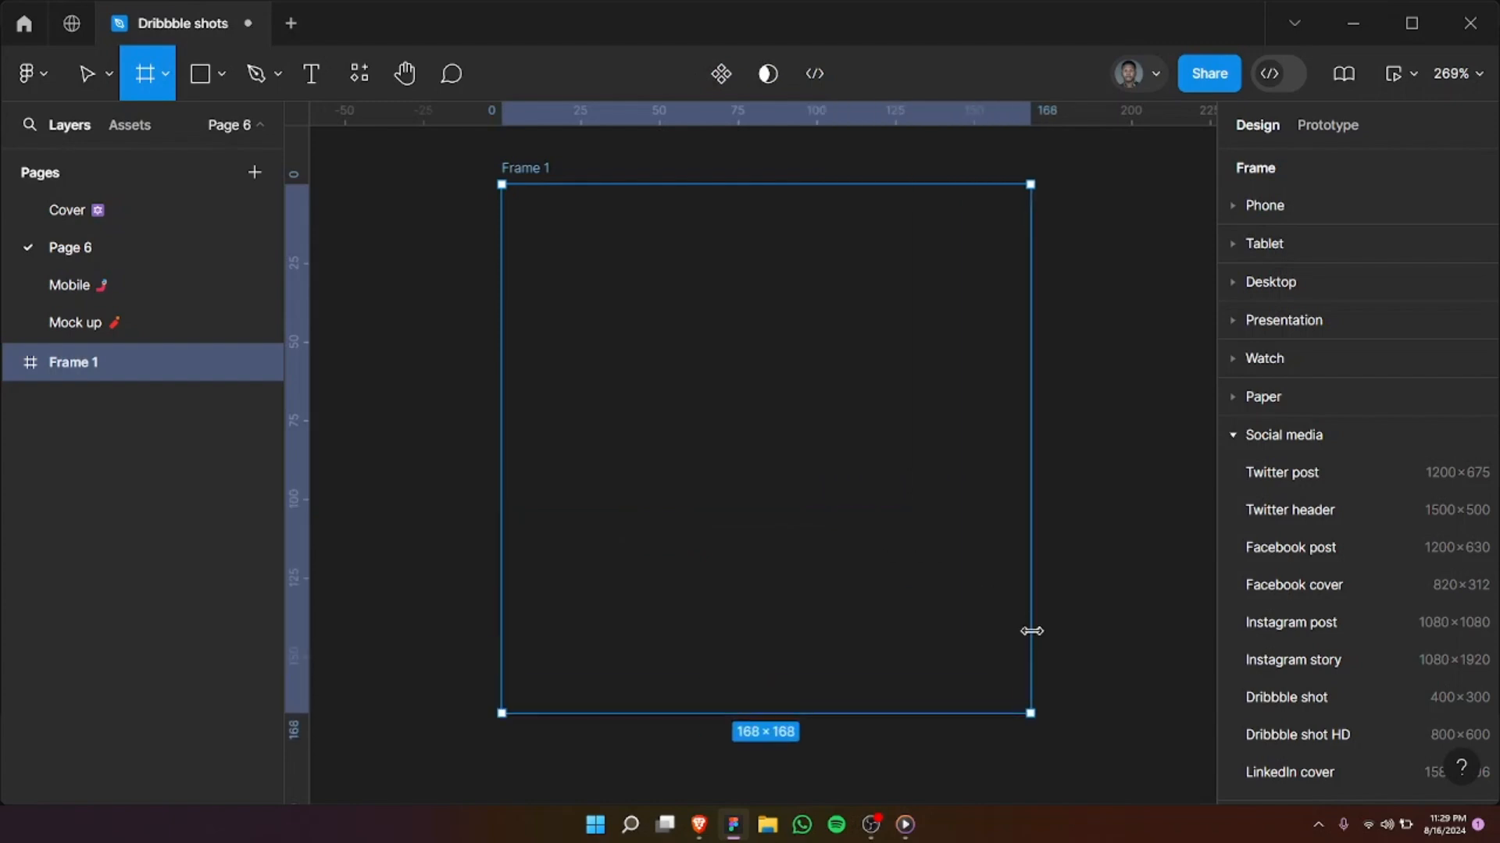
click(199, 73)
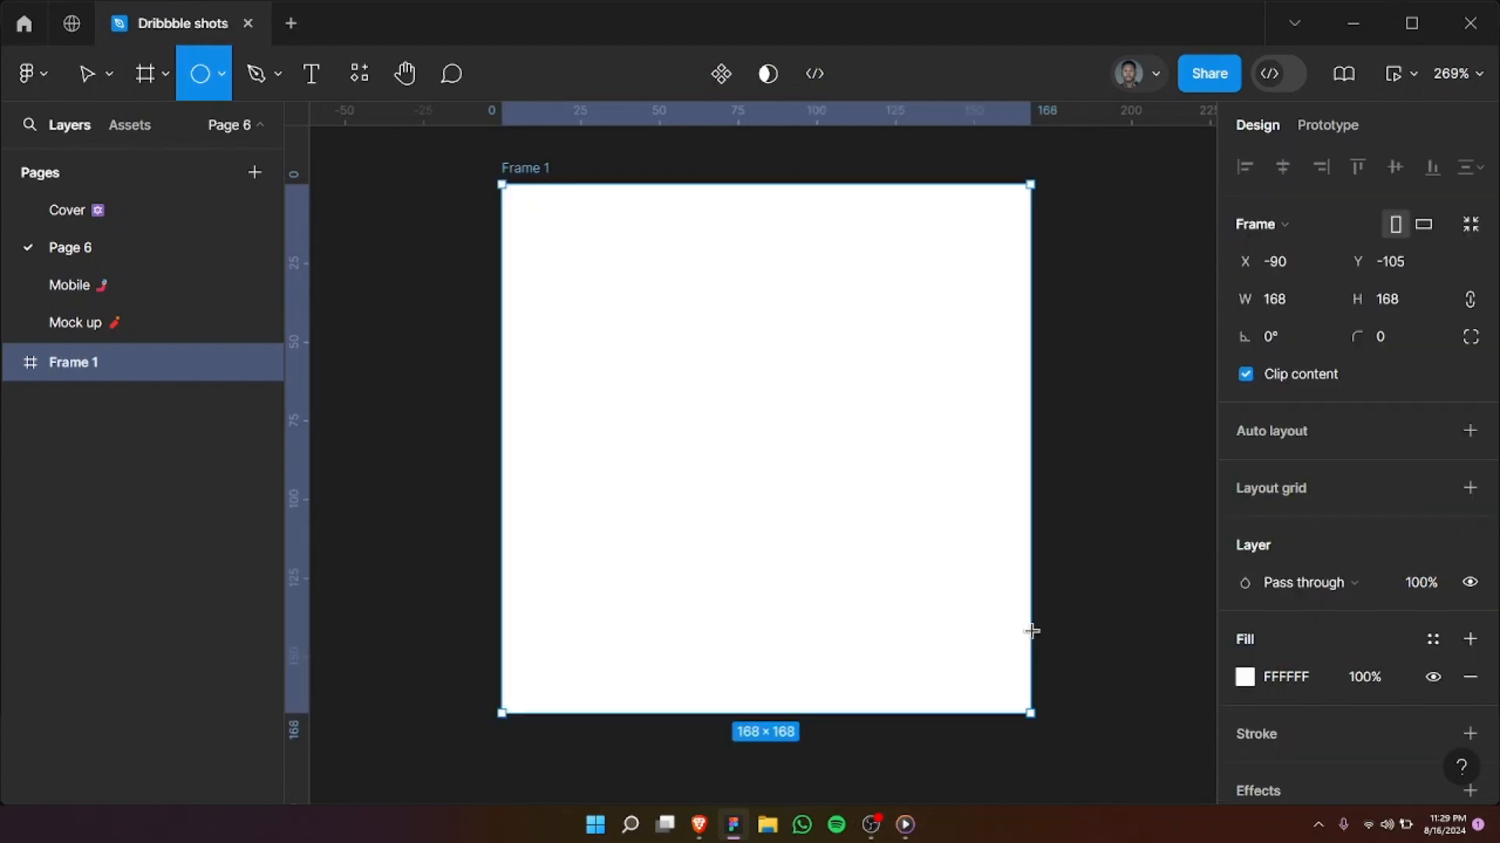
mouse_move(607, 318)
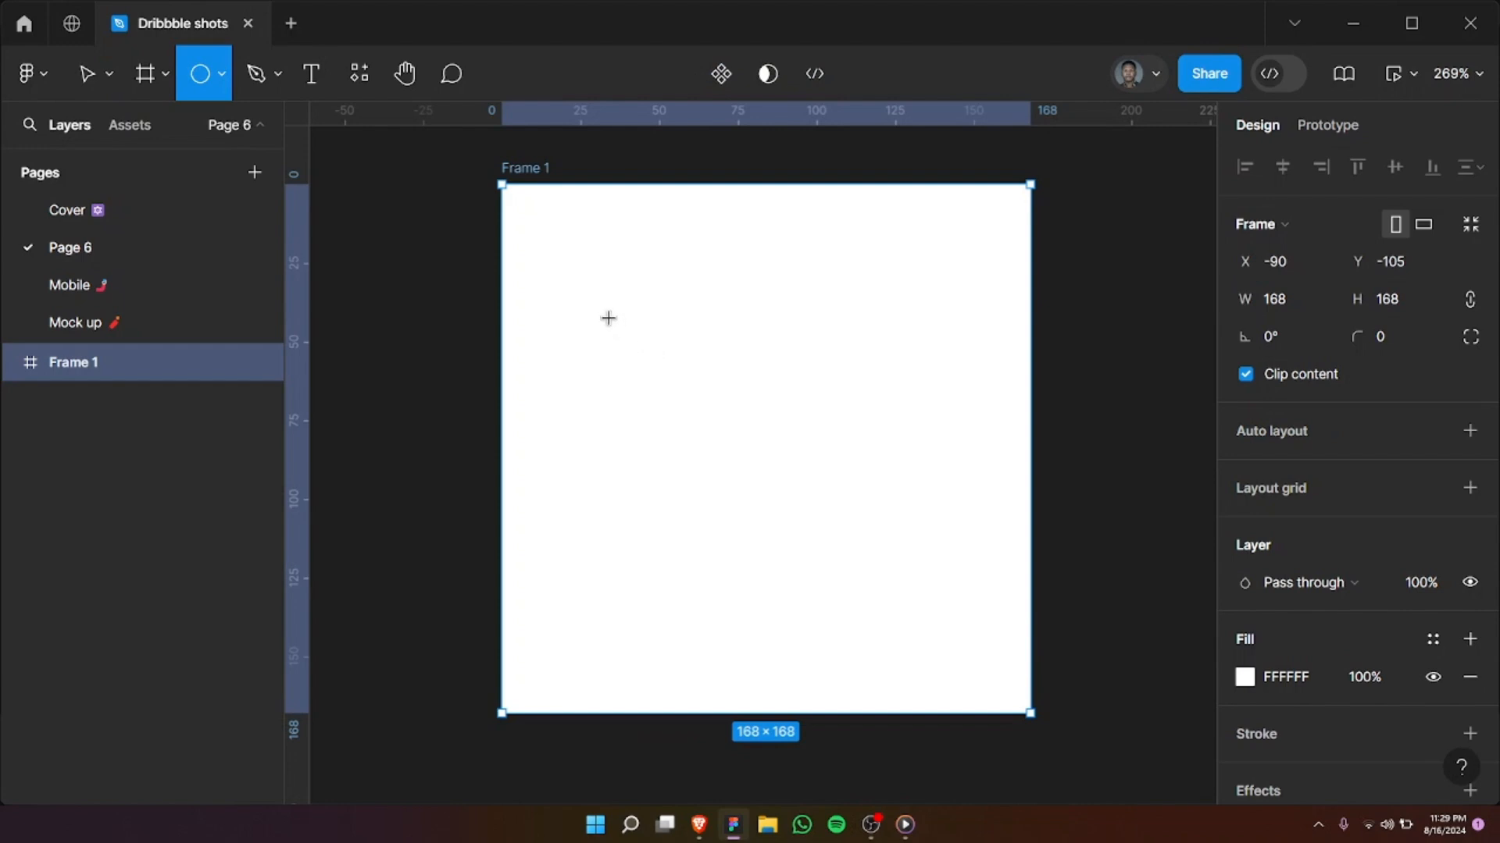
Step: Draw a 106×106 circle with no fill and a black stroke of weight 16, centred alignment
drag(602, 312, 941, 647)
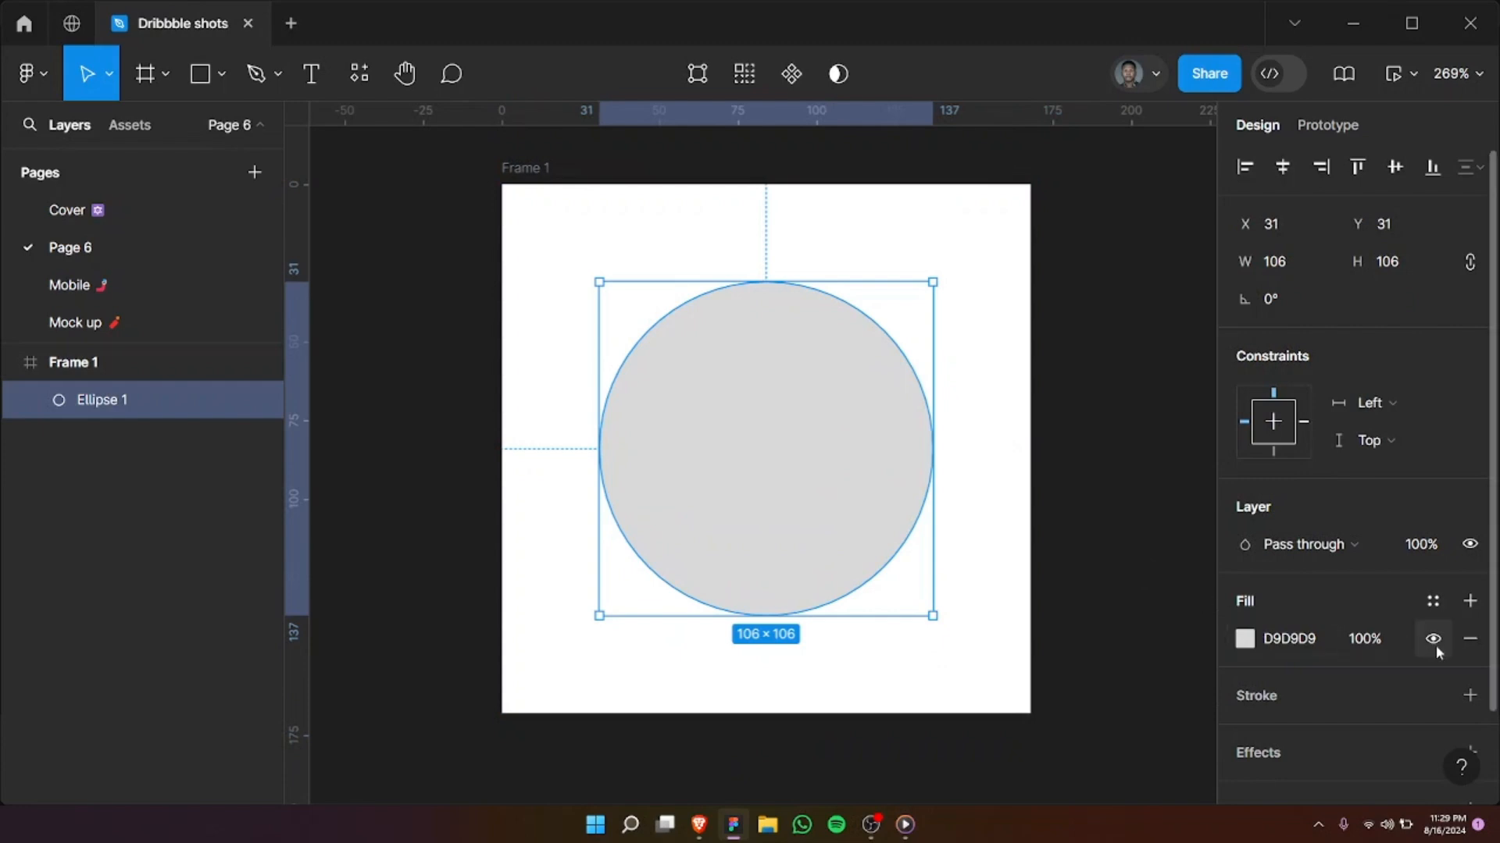
click(1432, 638)
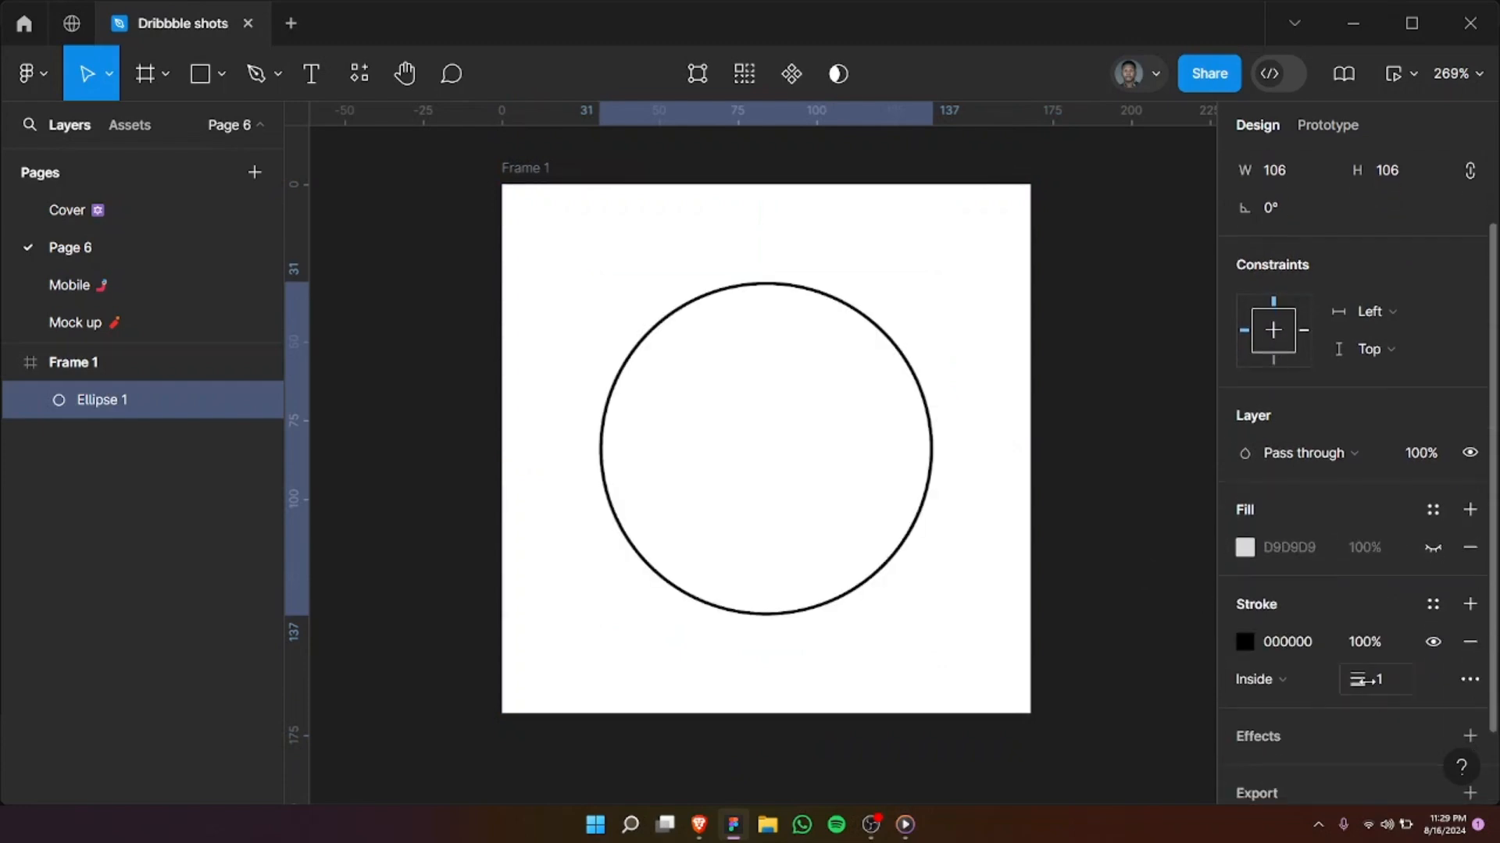
click(1374, 679)
text(6)
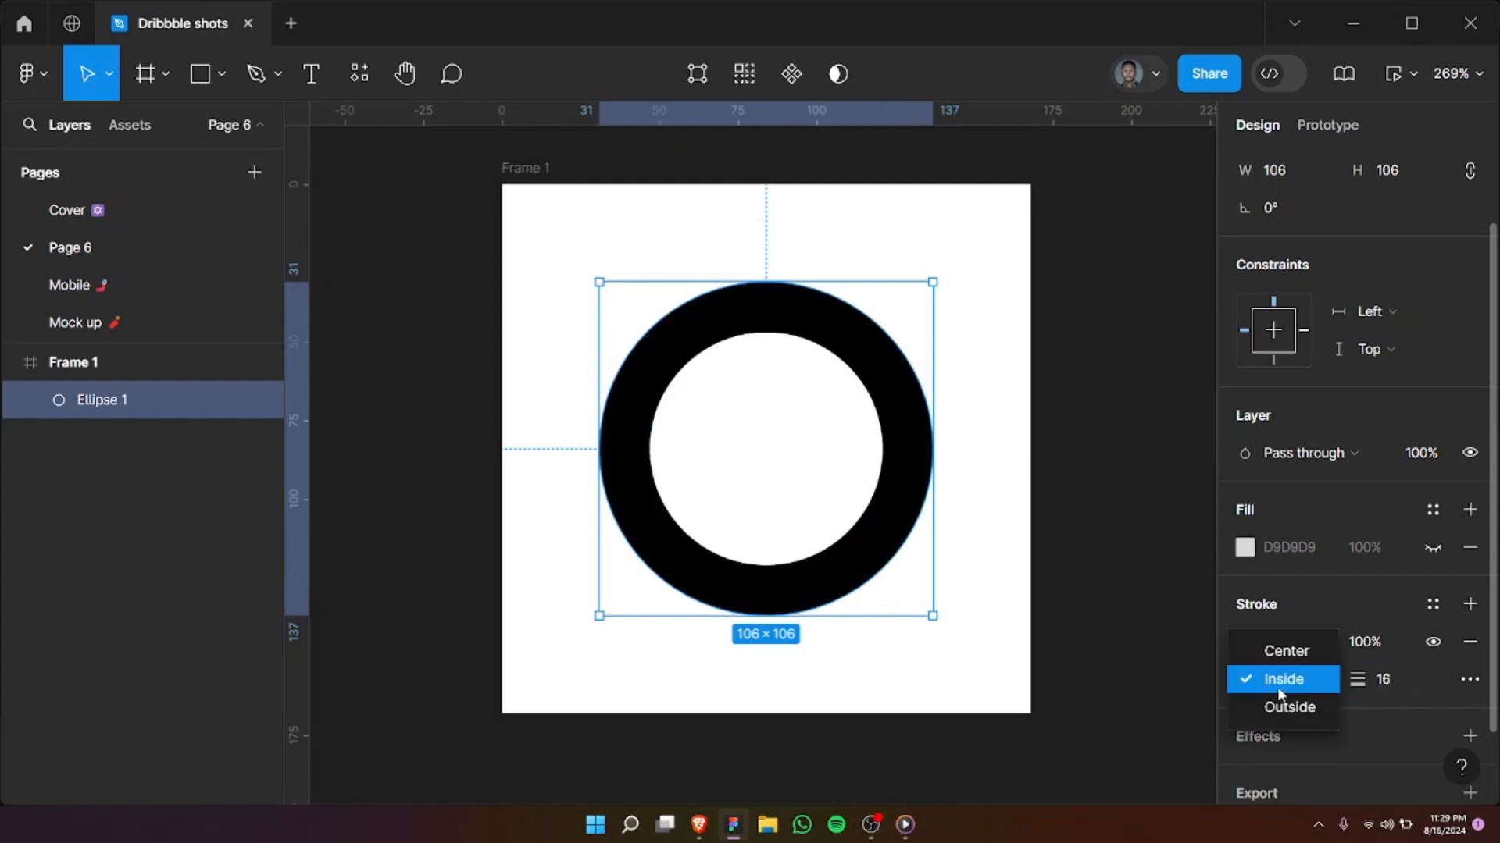
click(1285, 649)
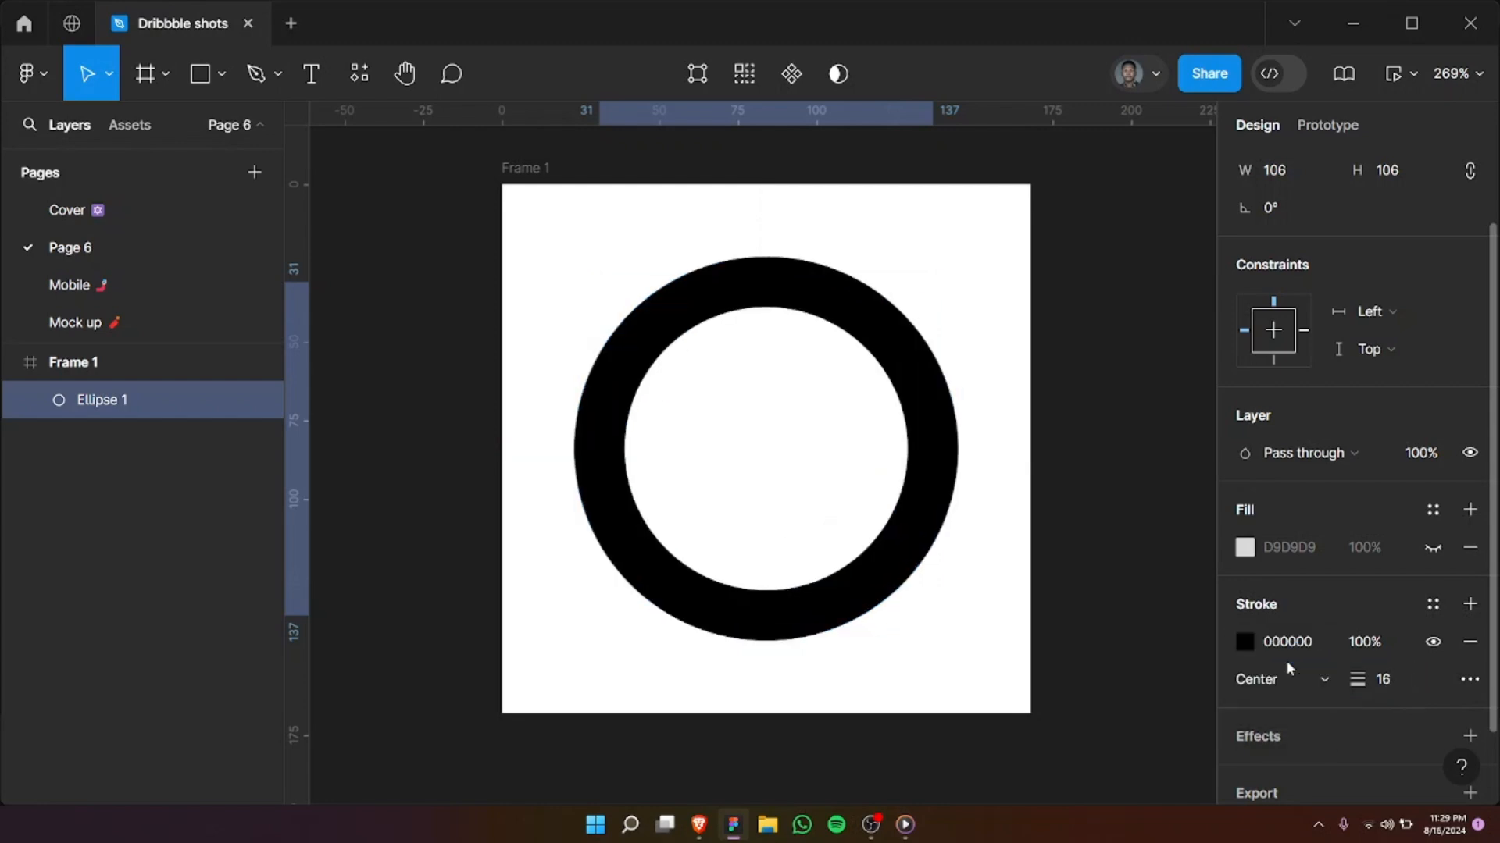
click(1470, 680)
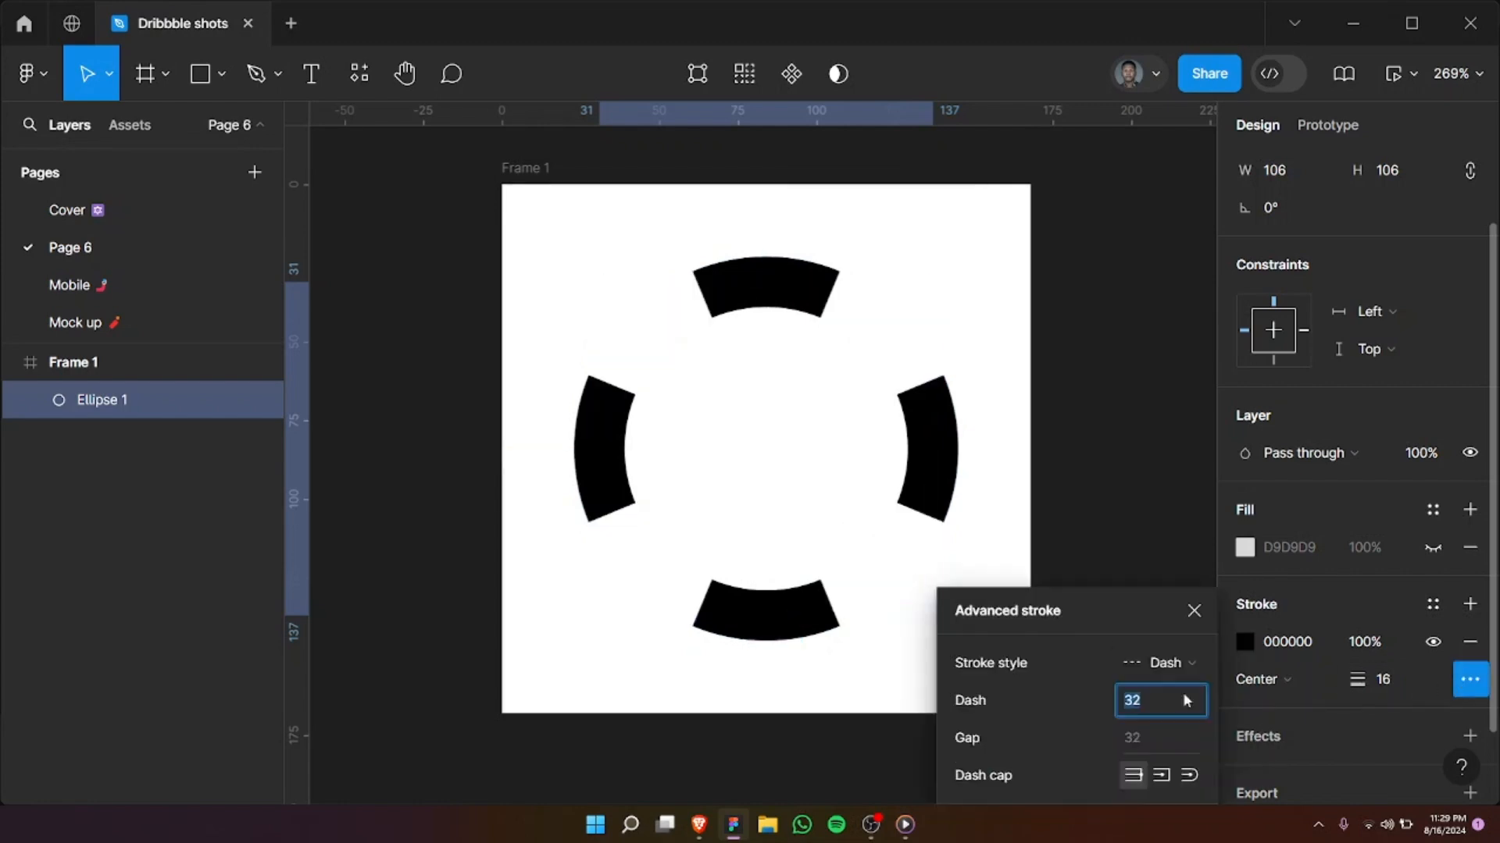
Step: Set the stroke style to Dash with dash 3 and gap 5
text(3)
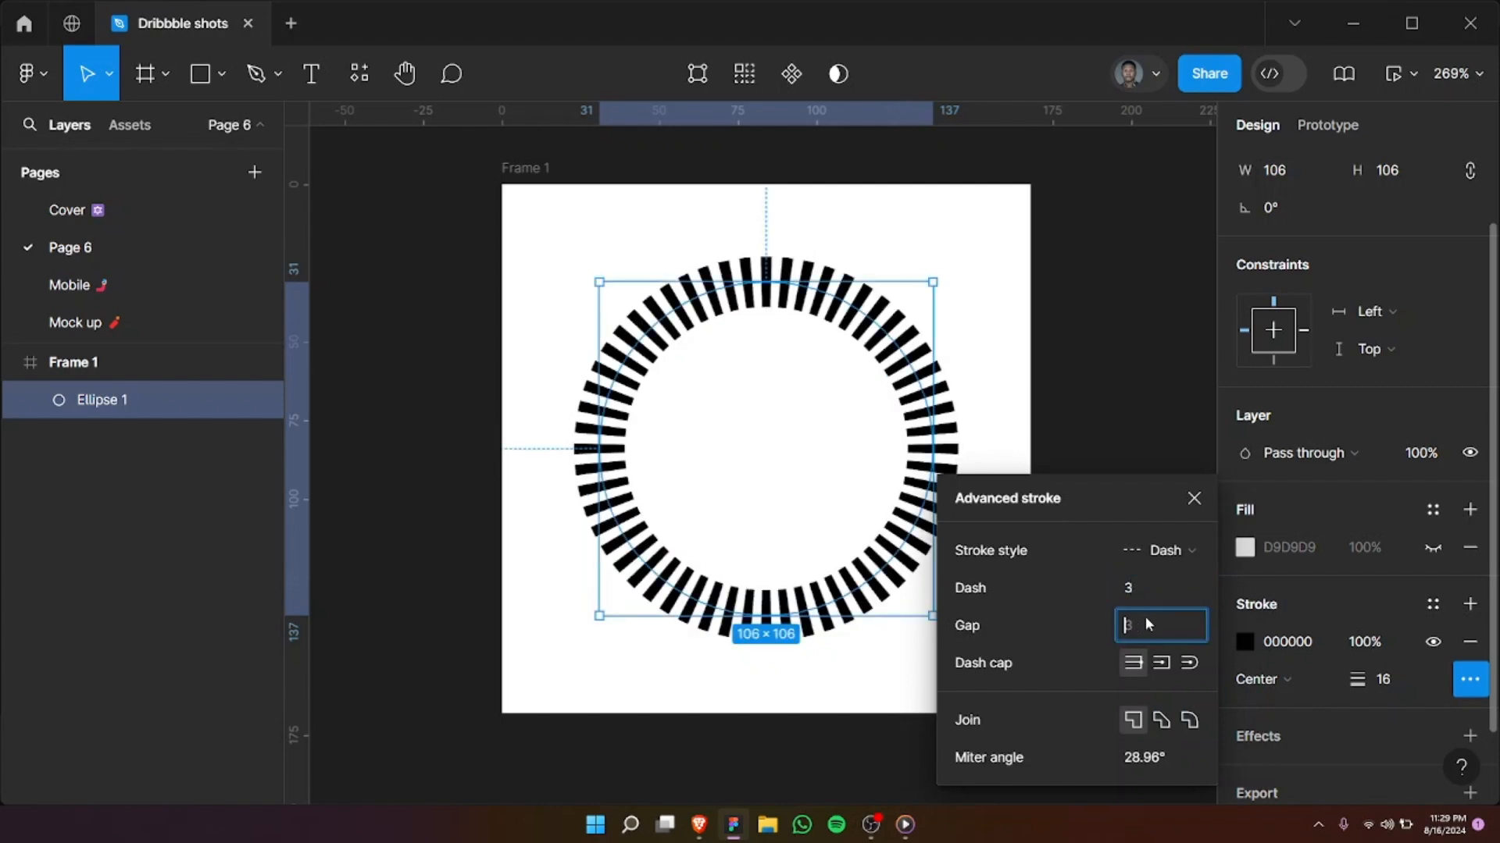
text(10)
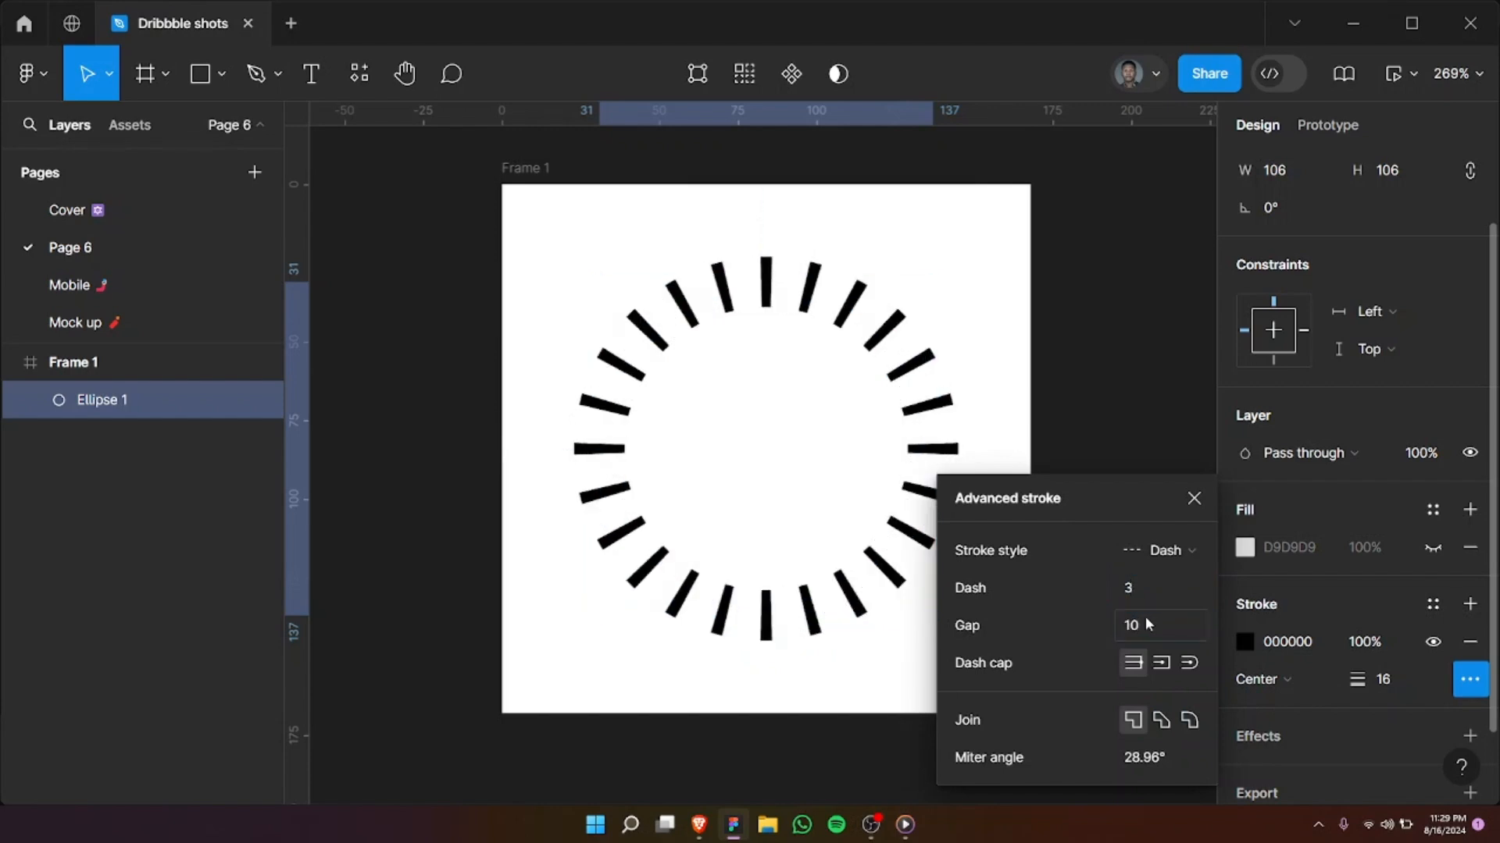
text(5)
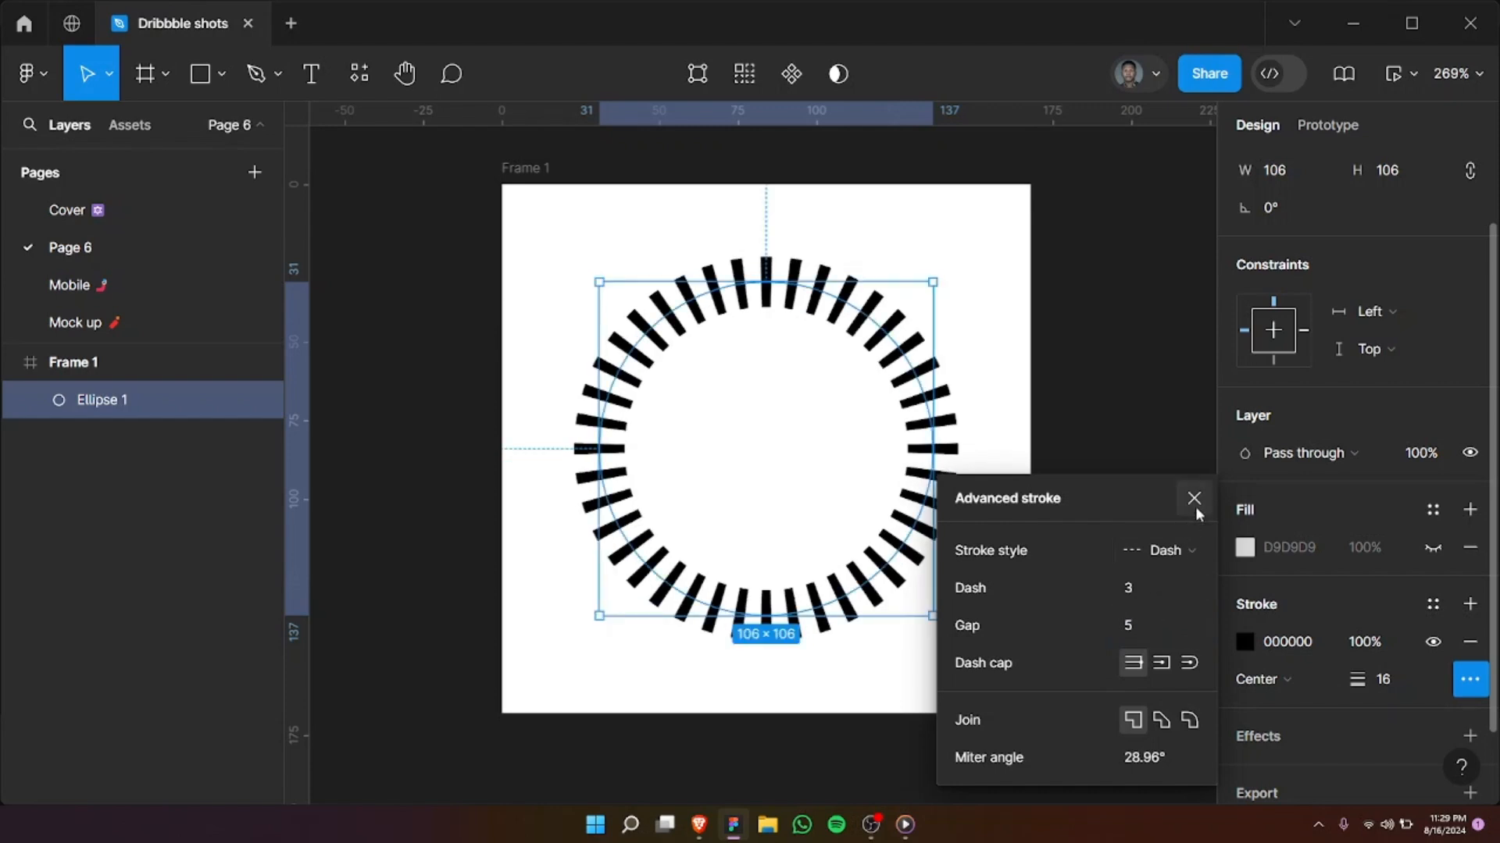
click(1192, 498)
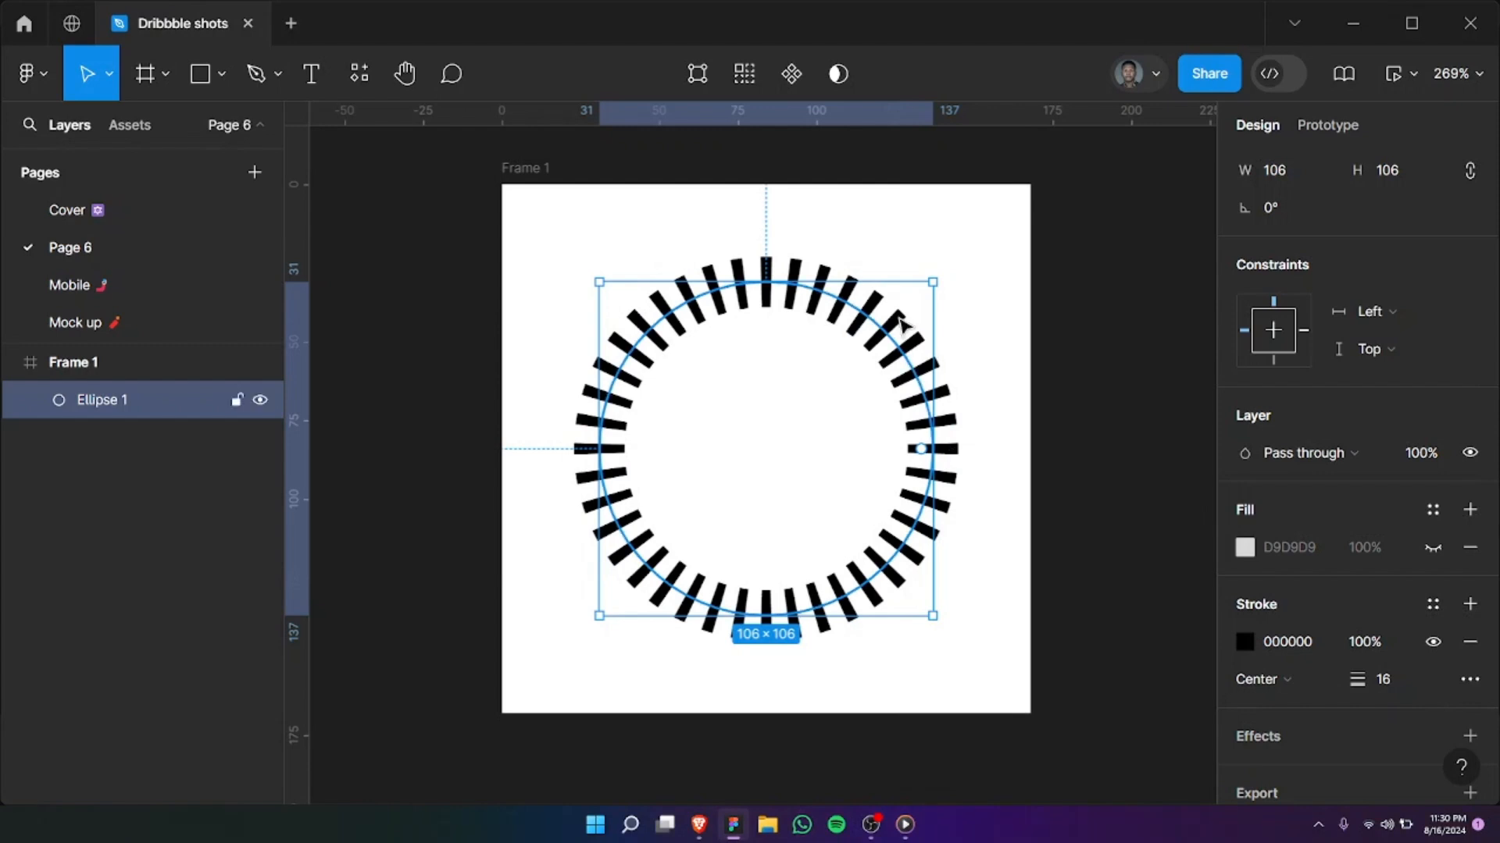
mouse_move(817, 302)
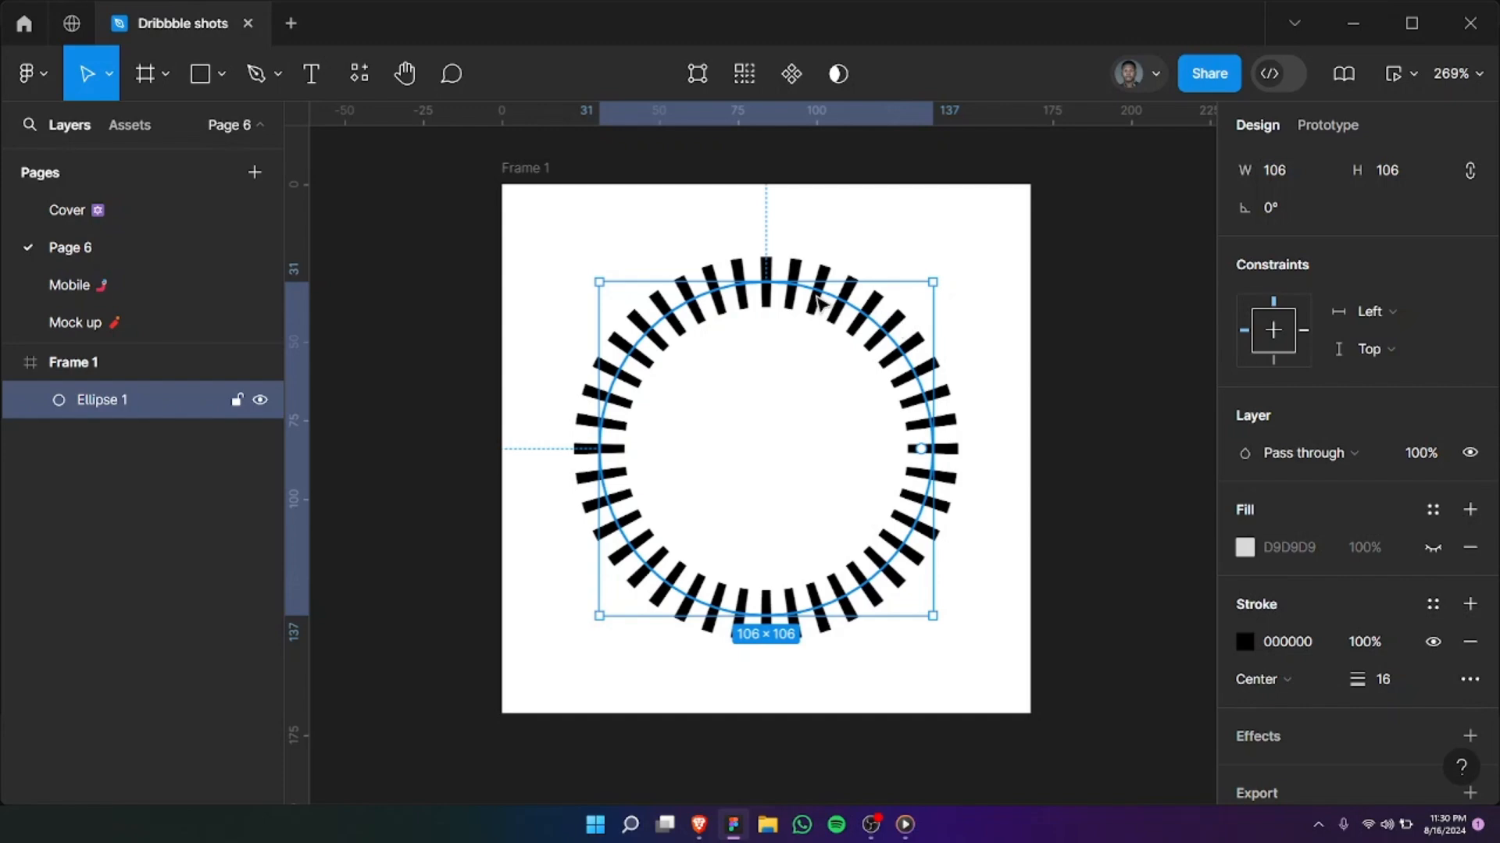
Step: Flatten the dashed ring (Ctrl+E) into a single 122×122 Union vector
right_click(812, 301)
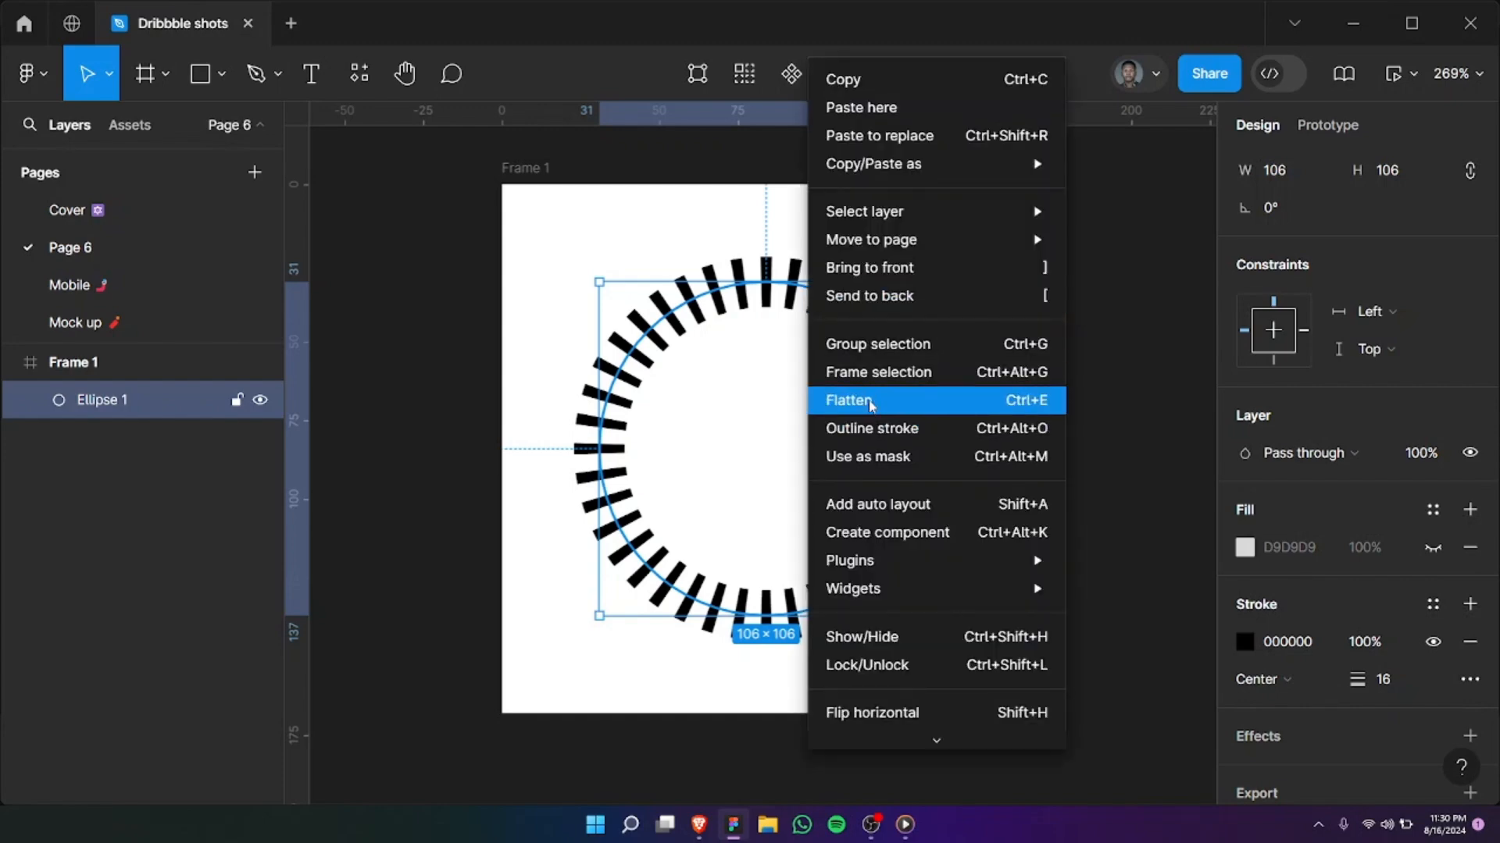
click(847, 400)
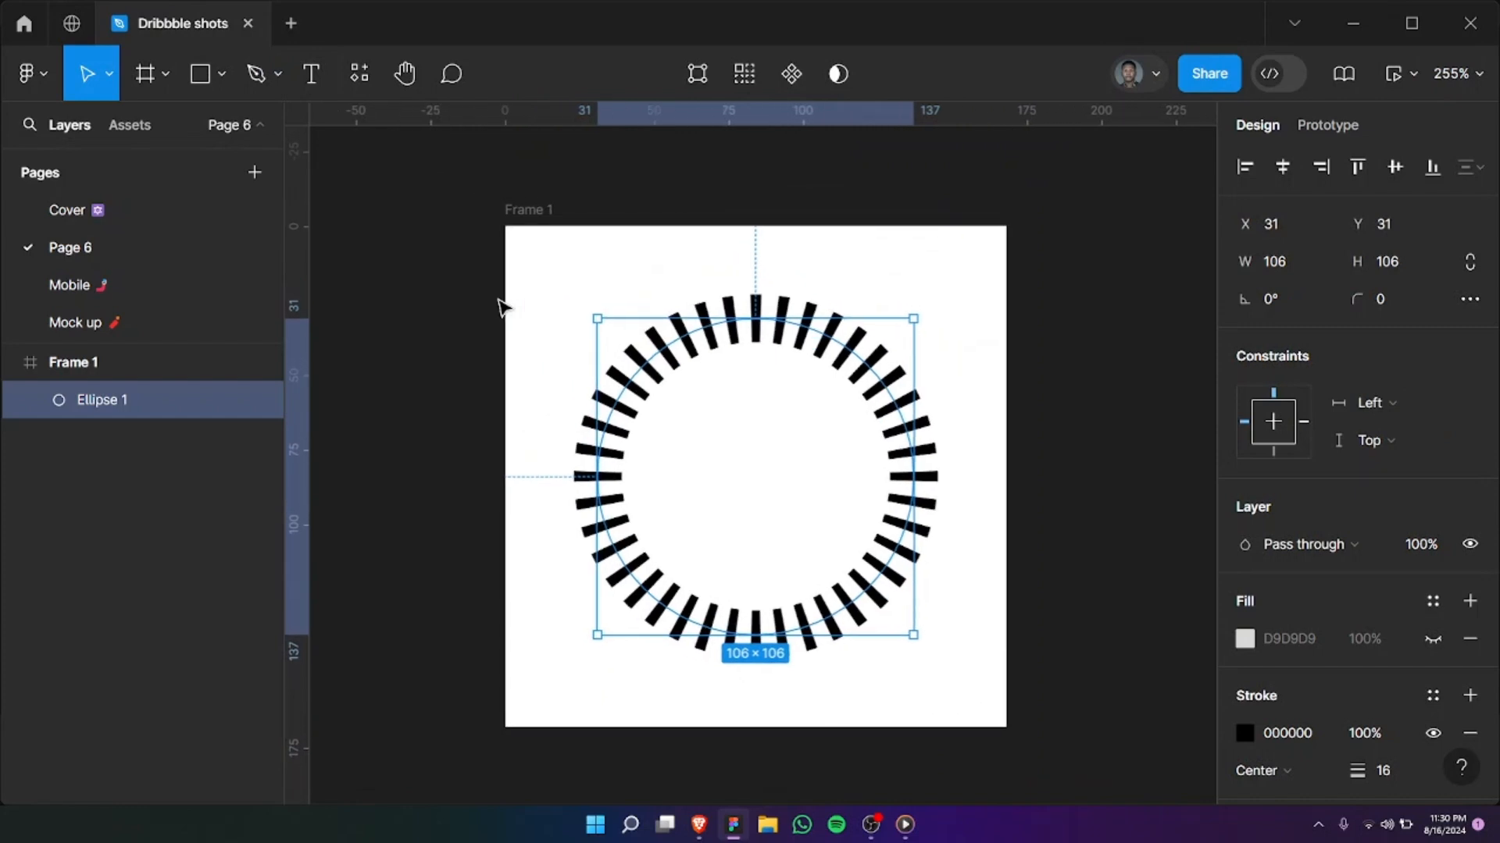
drag(680, 406, 820, 545)
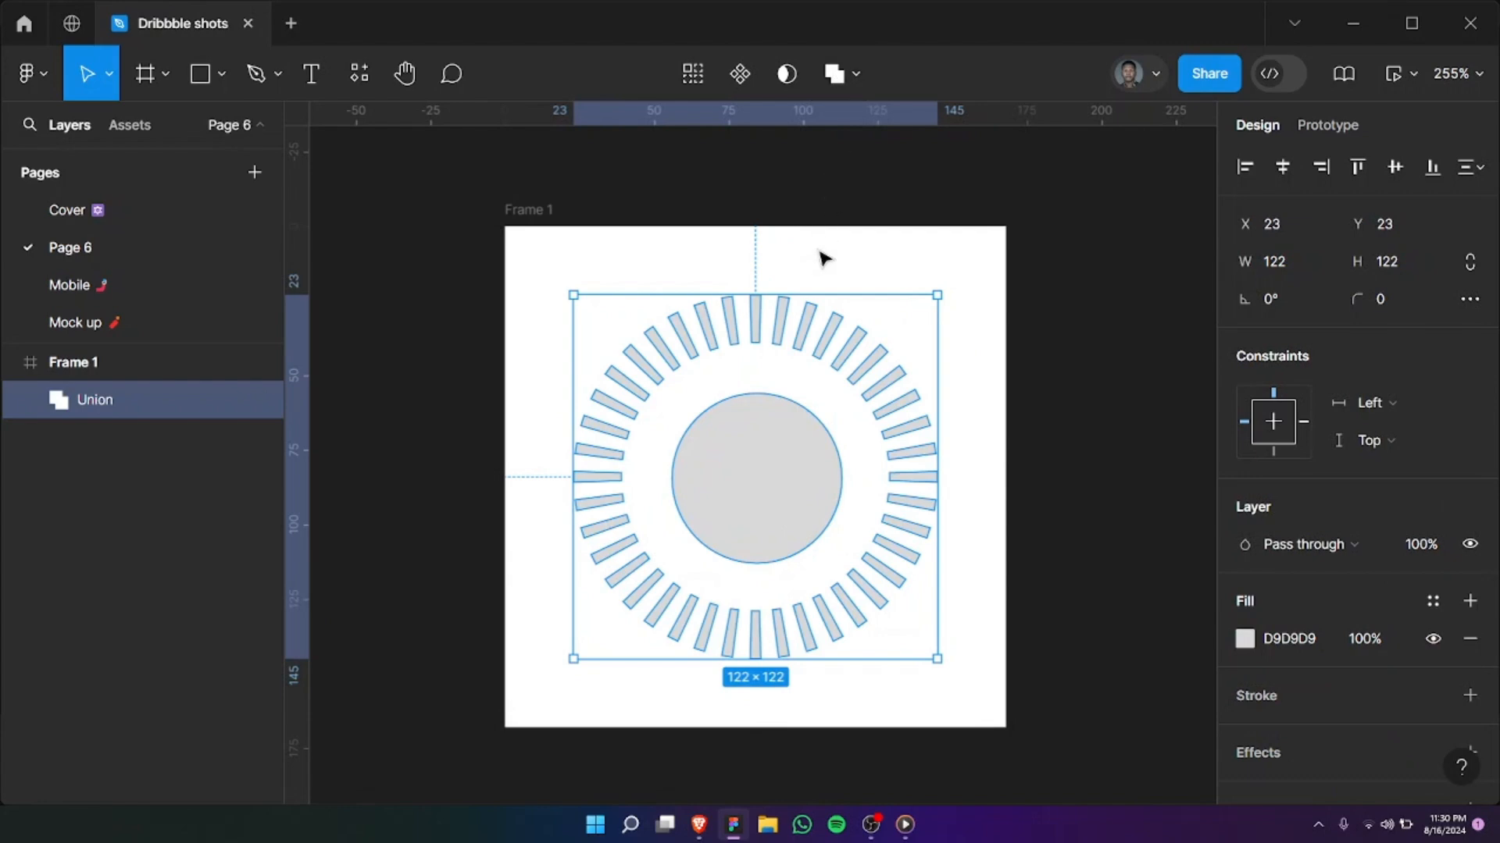
mouse_move(803, 348)
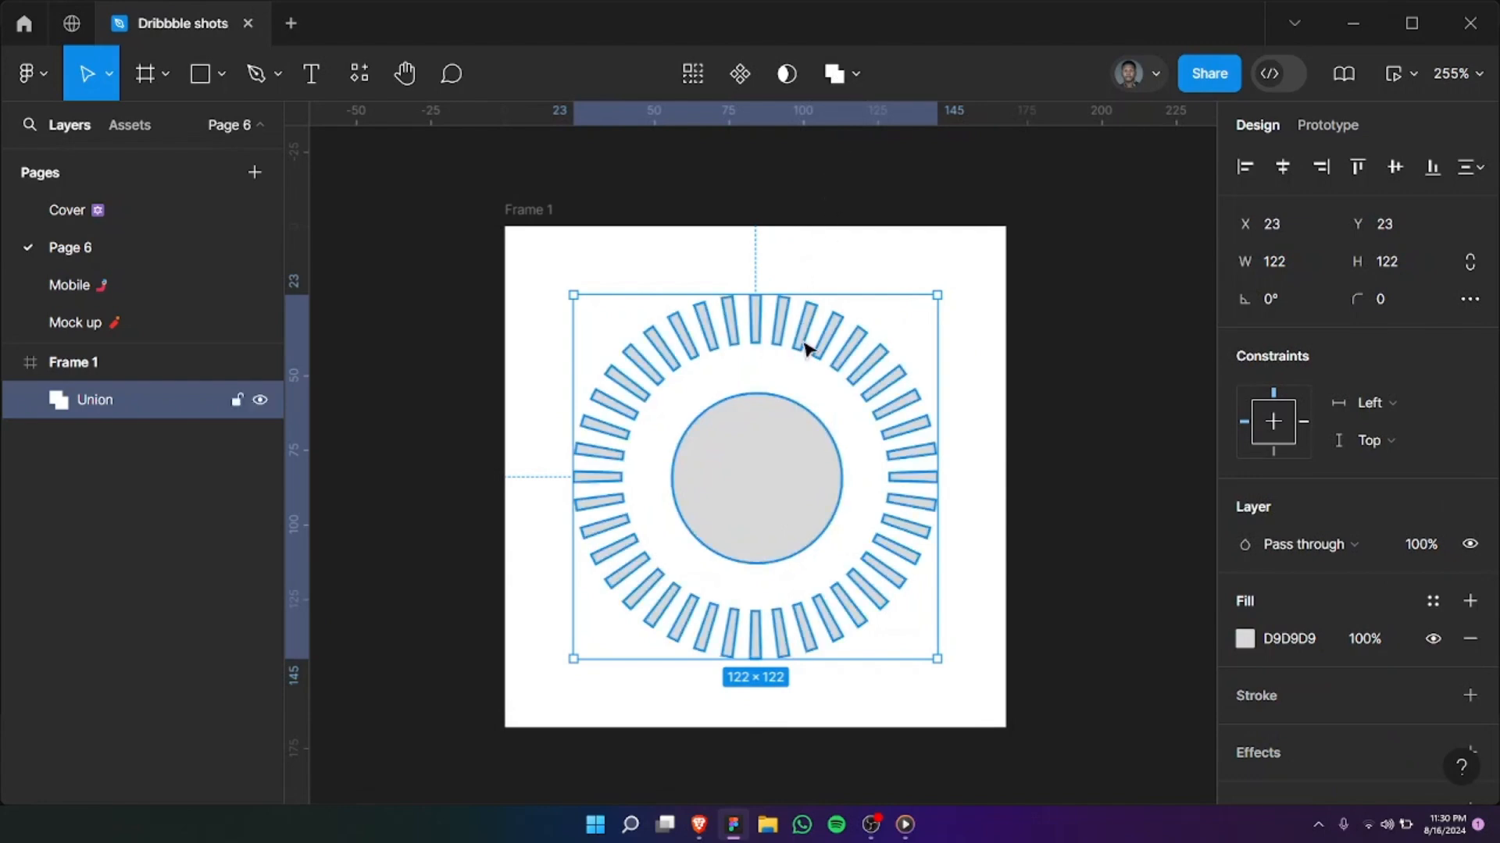
mouse_move(765, 447)
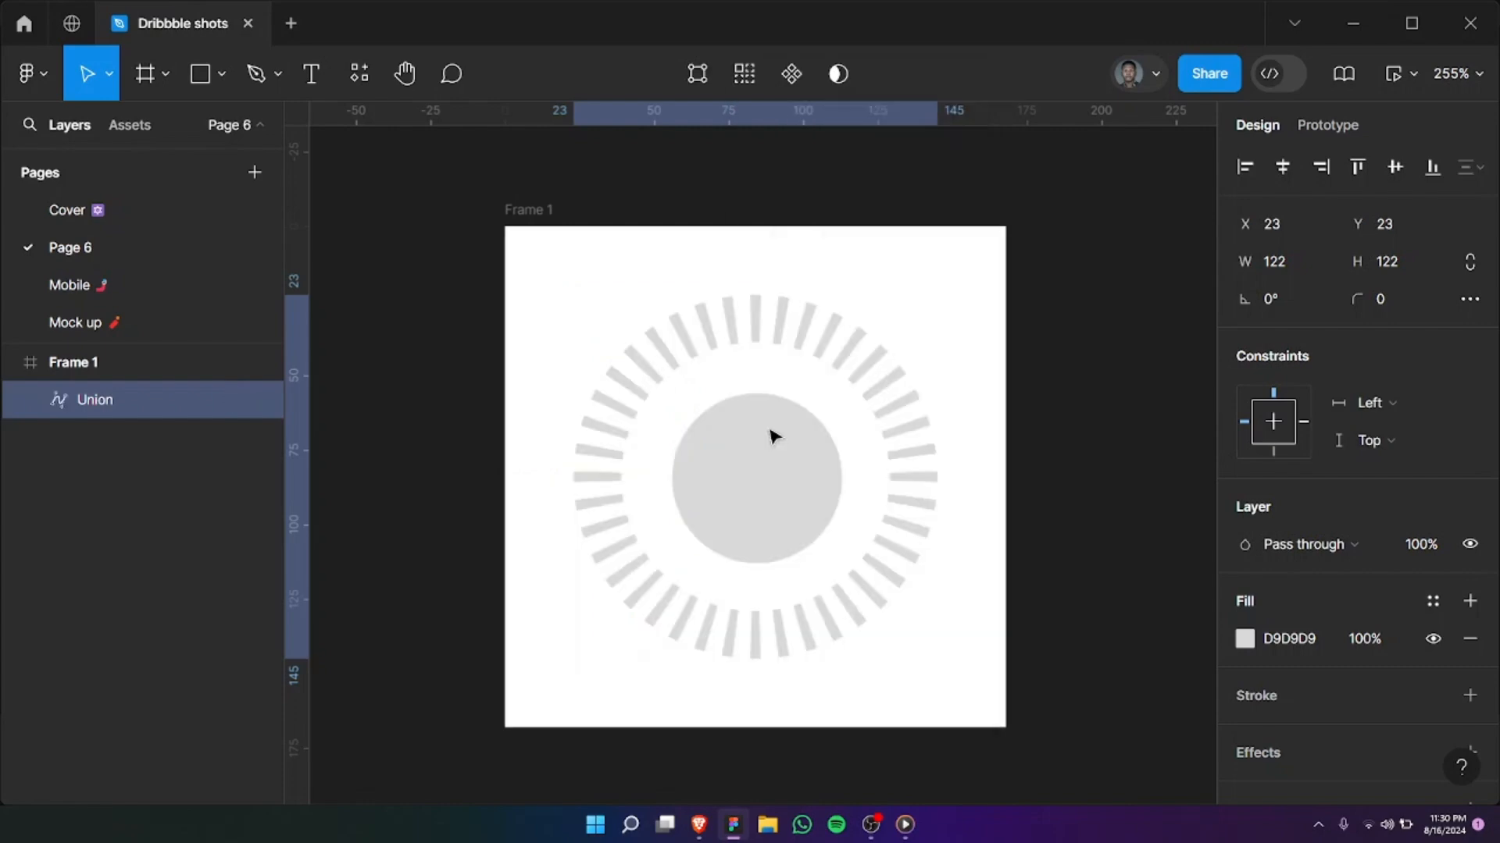
Step: In vector edit mode, give every dash a corner radius of 4
double_click(754, 478)
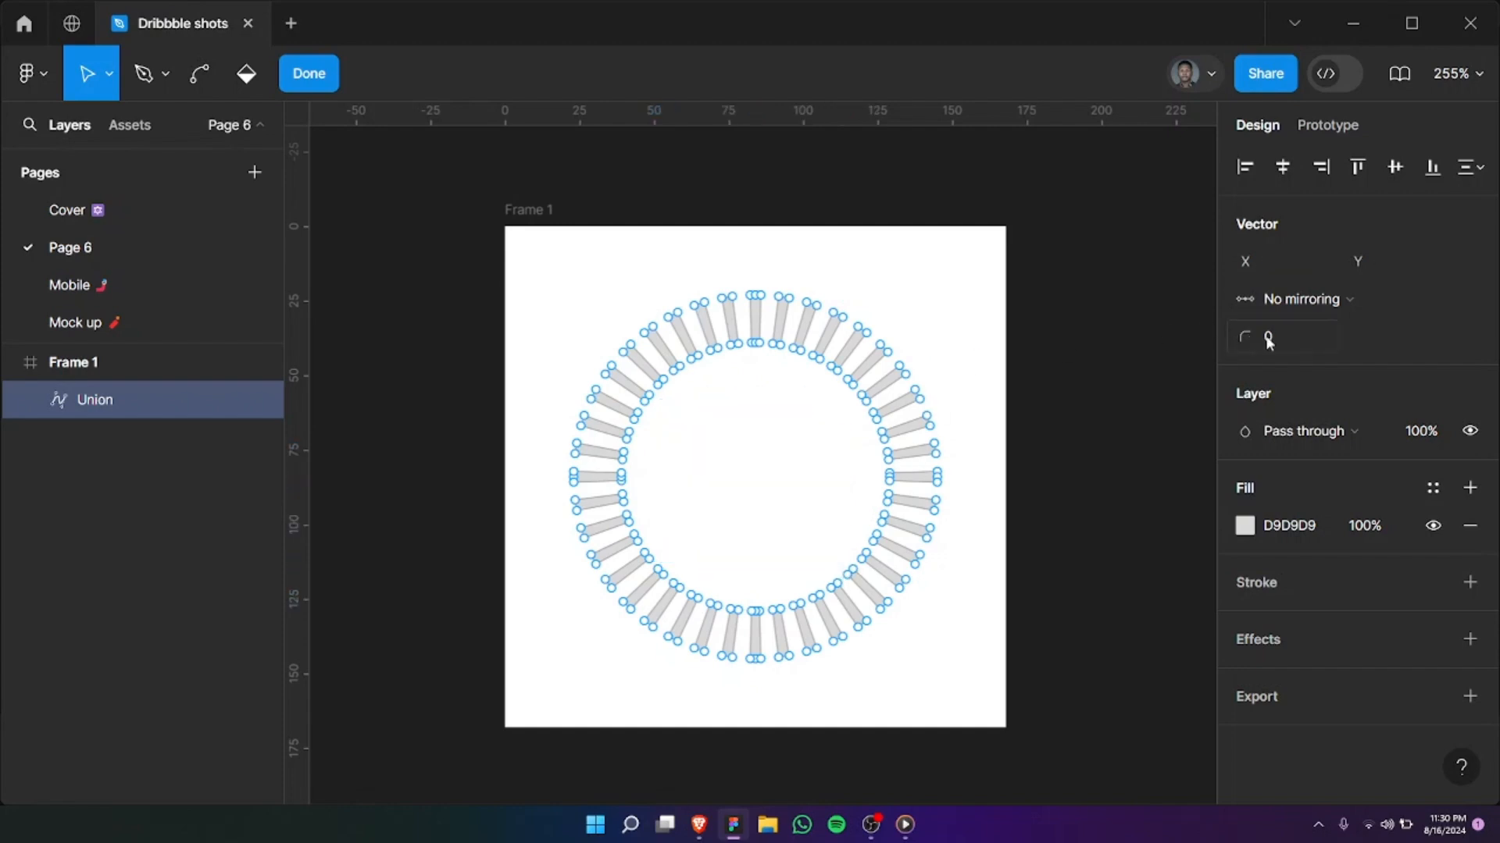
click(1286, 338)
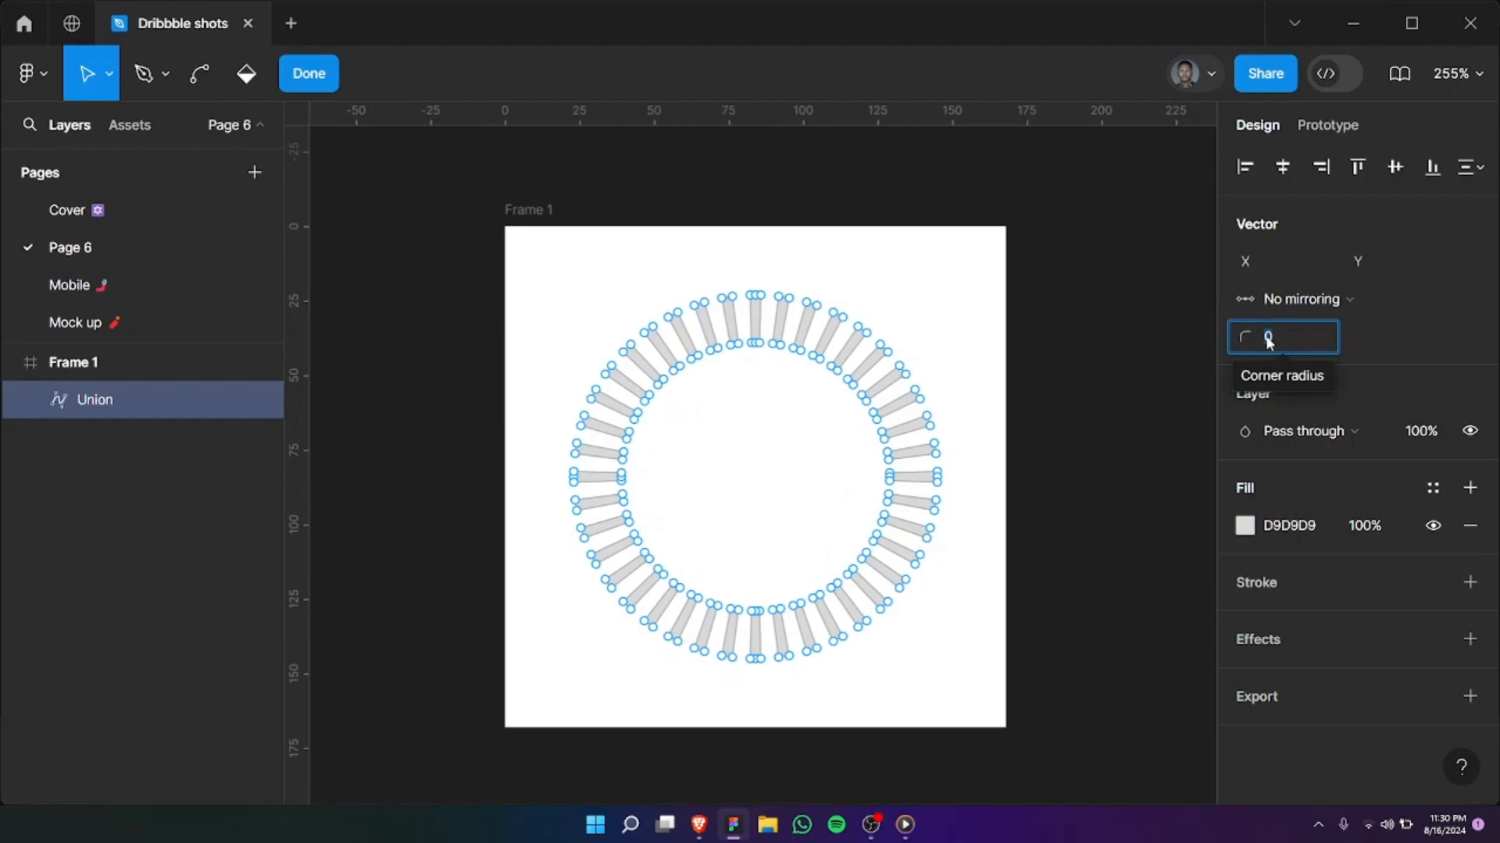
text(4)
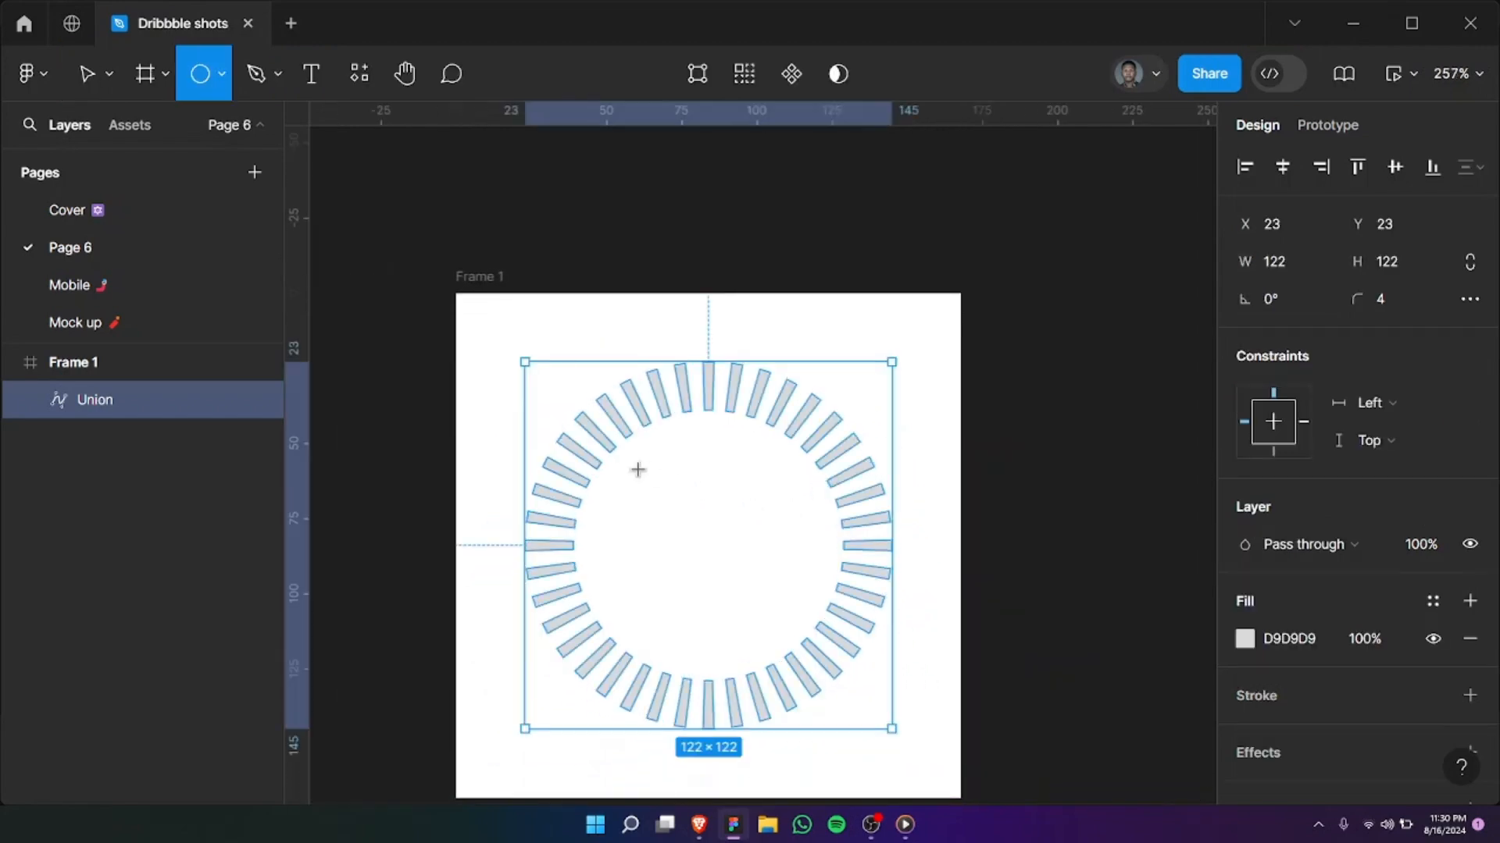
Step: Draw a centred circle filled with the profile photo, set to Crop
drag(625, 466, 817, 657)
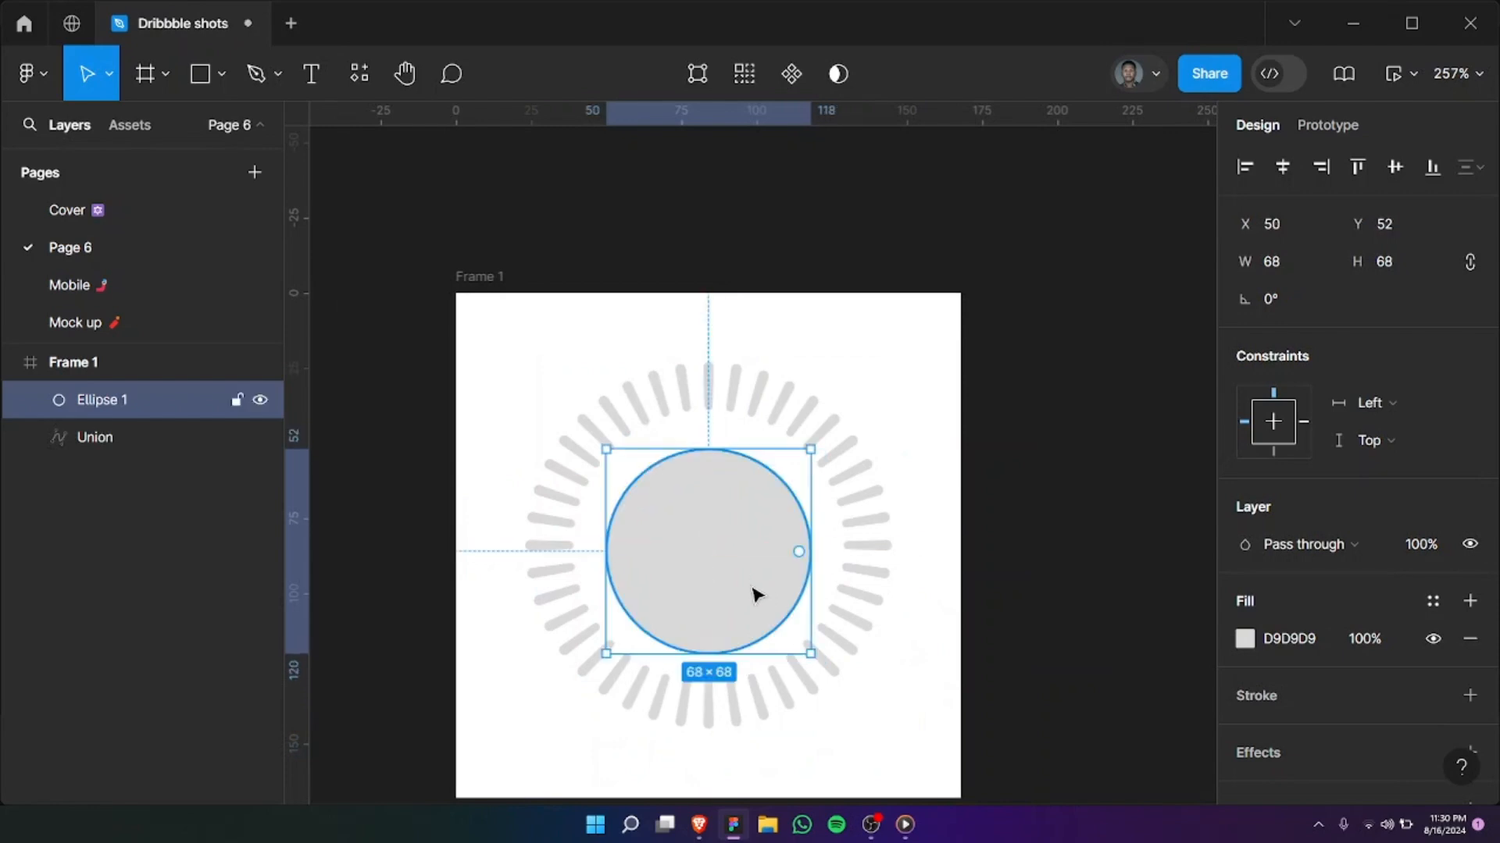
click(1245, 638)
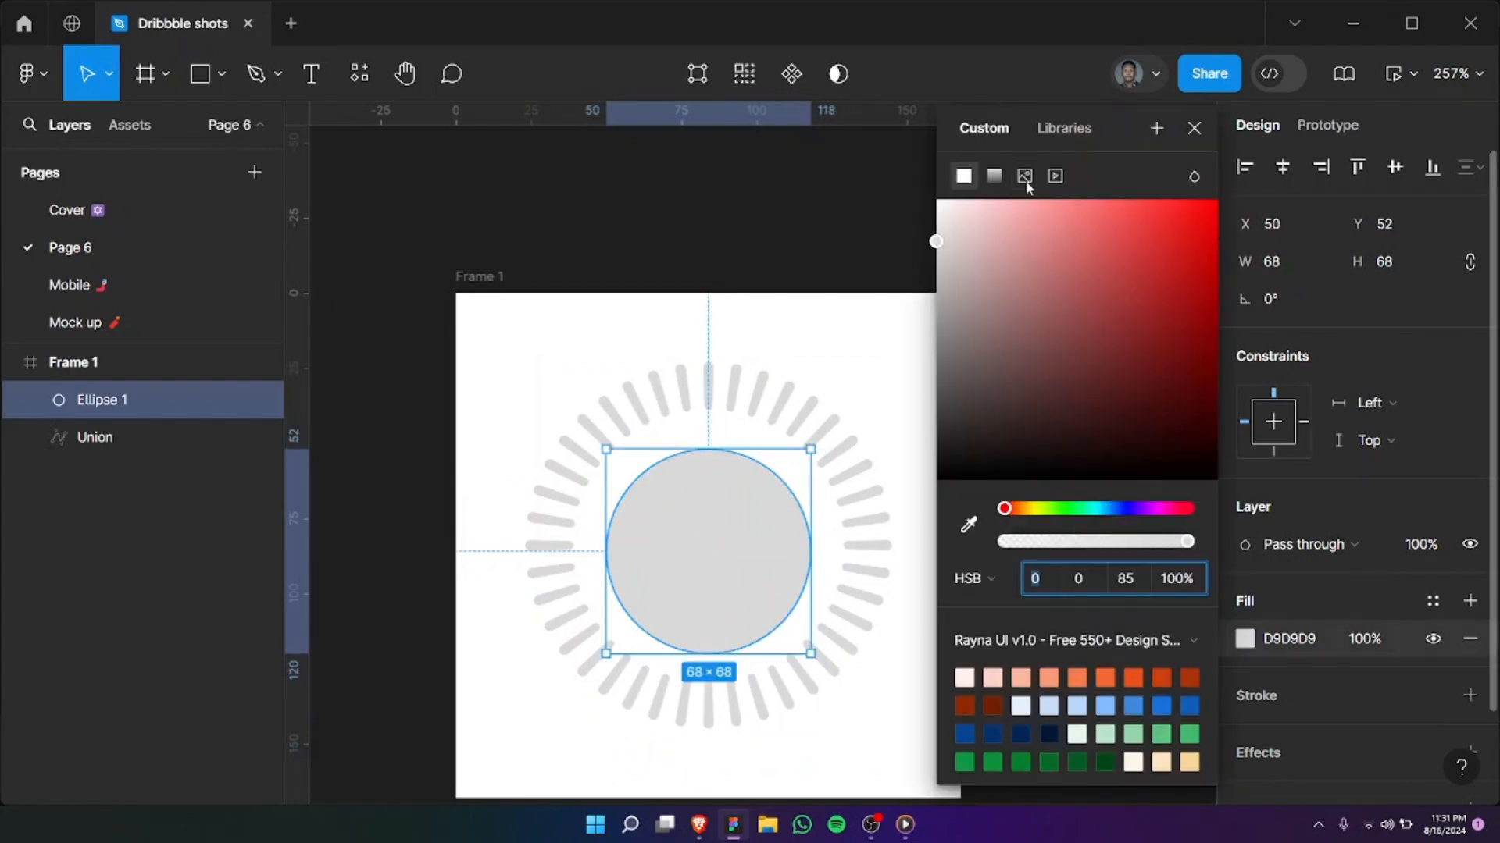
click(1023, 177)
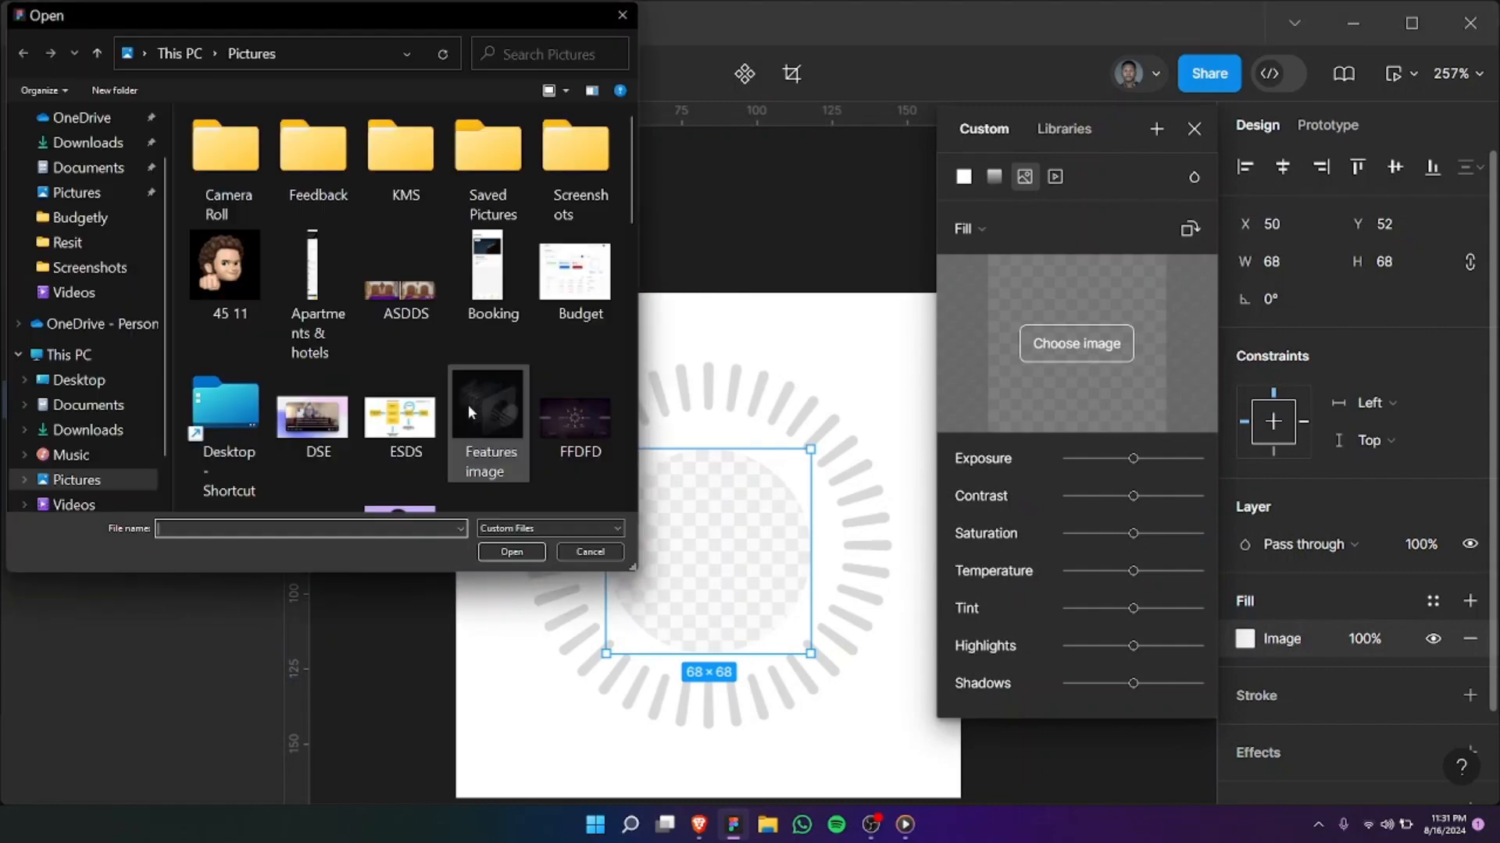
scroll(down, 3)
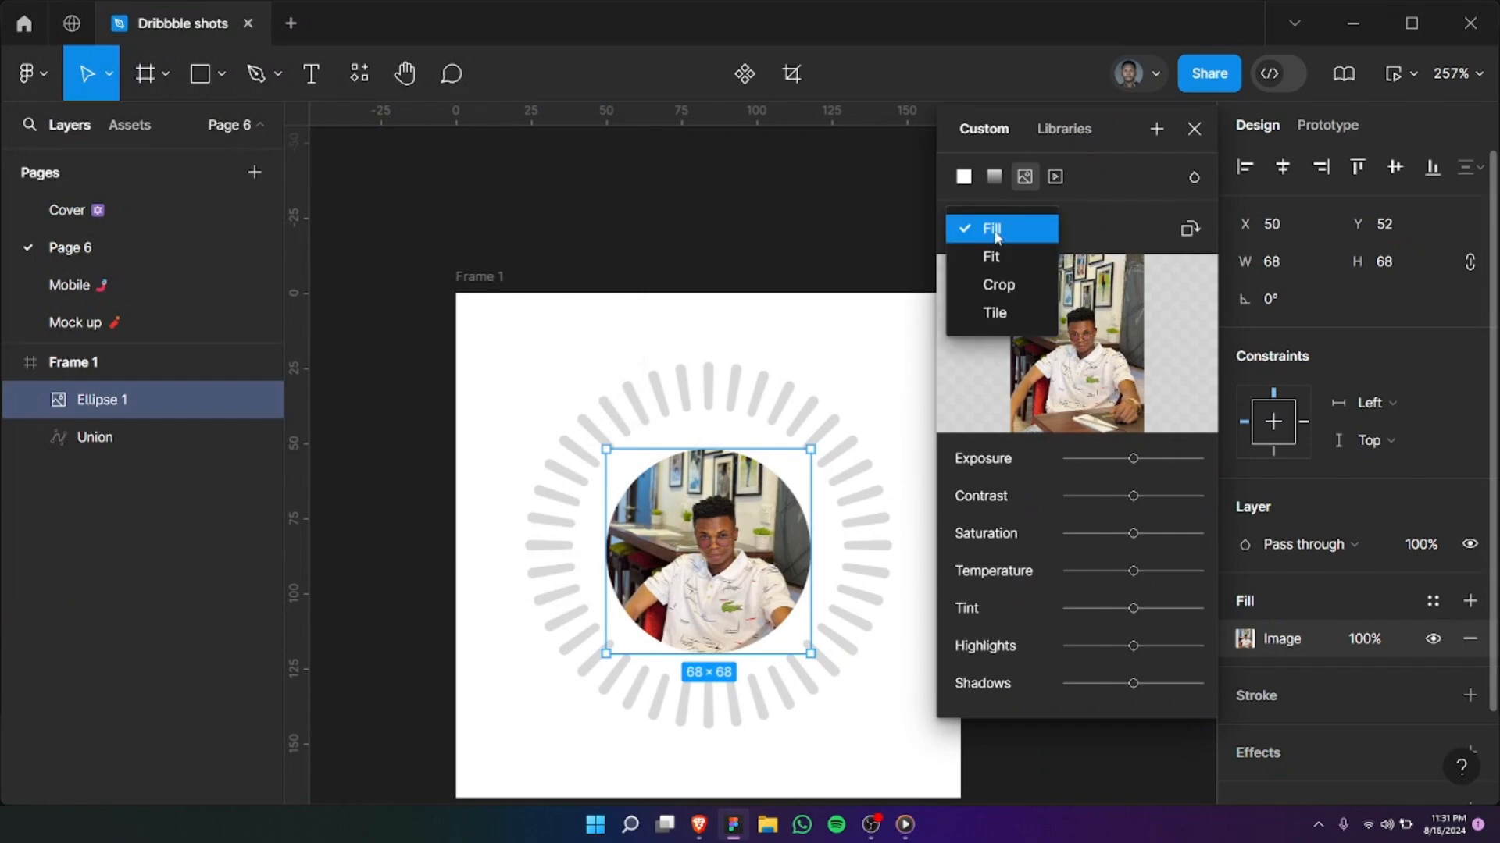
click(999, 284)
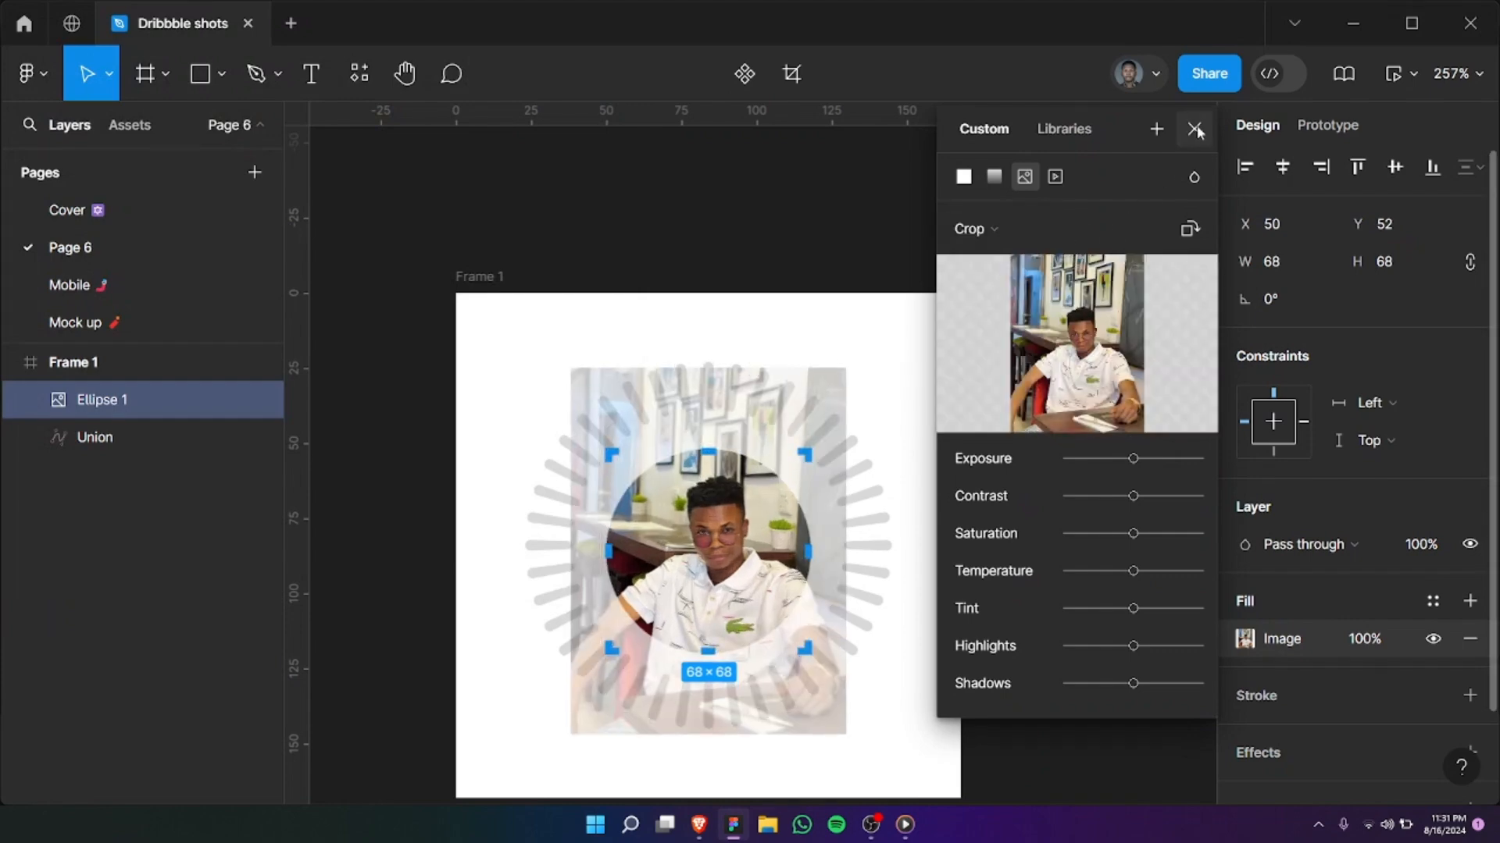
click(1195, 130)
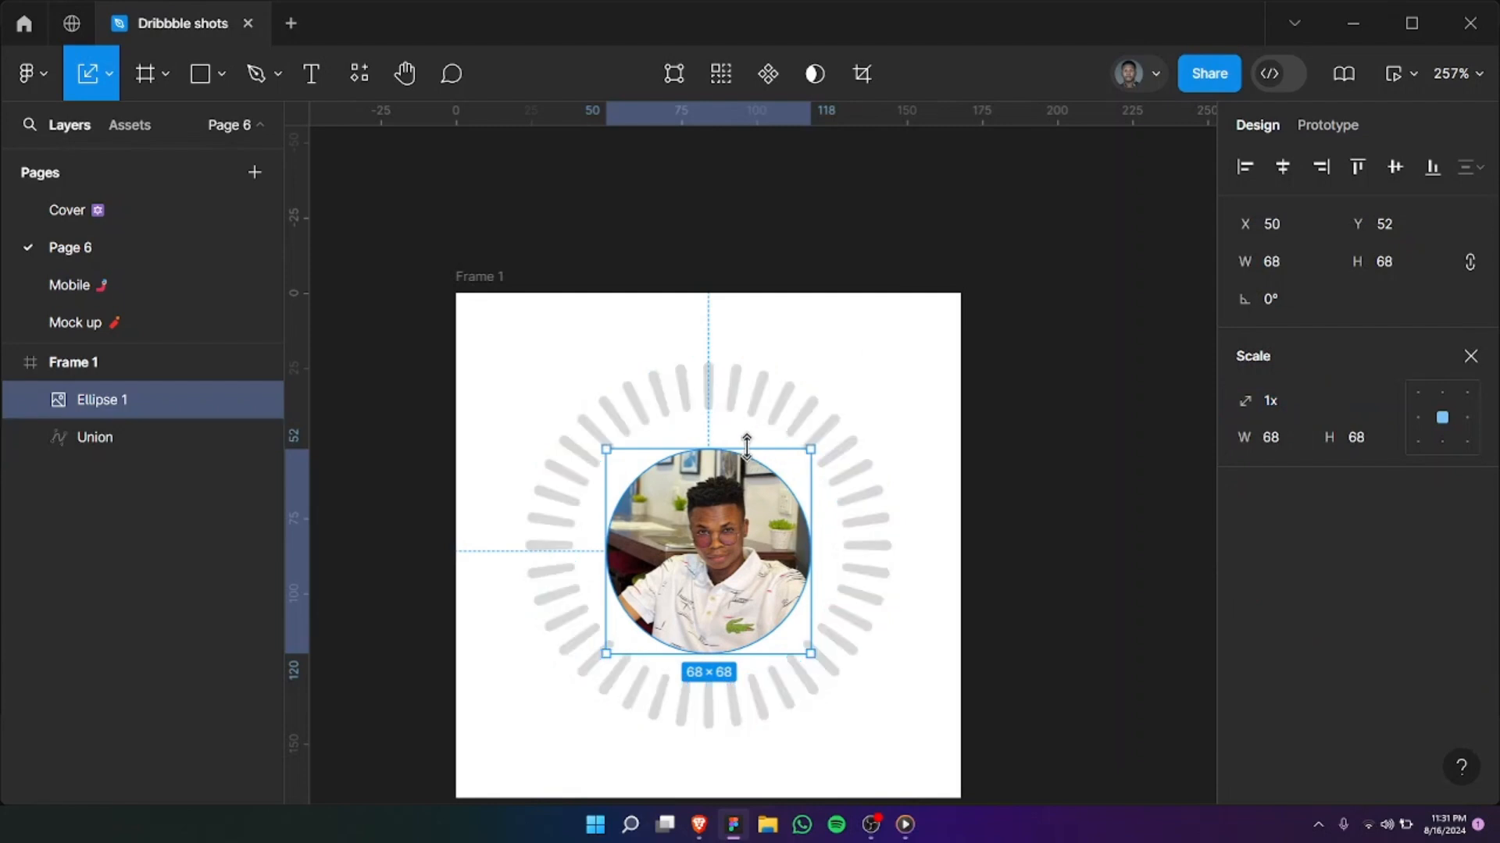
Step: Enlarge the photo circle to 79×79 and return to editing the dash ring
drag(809, 650, 823, 670)
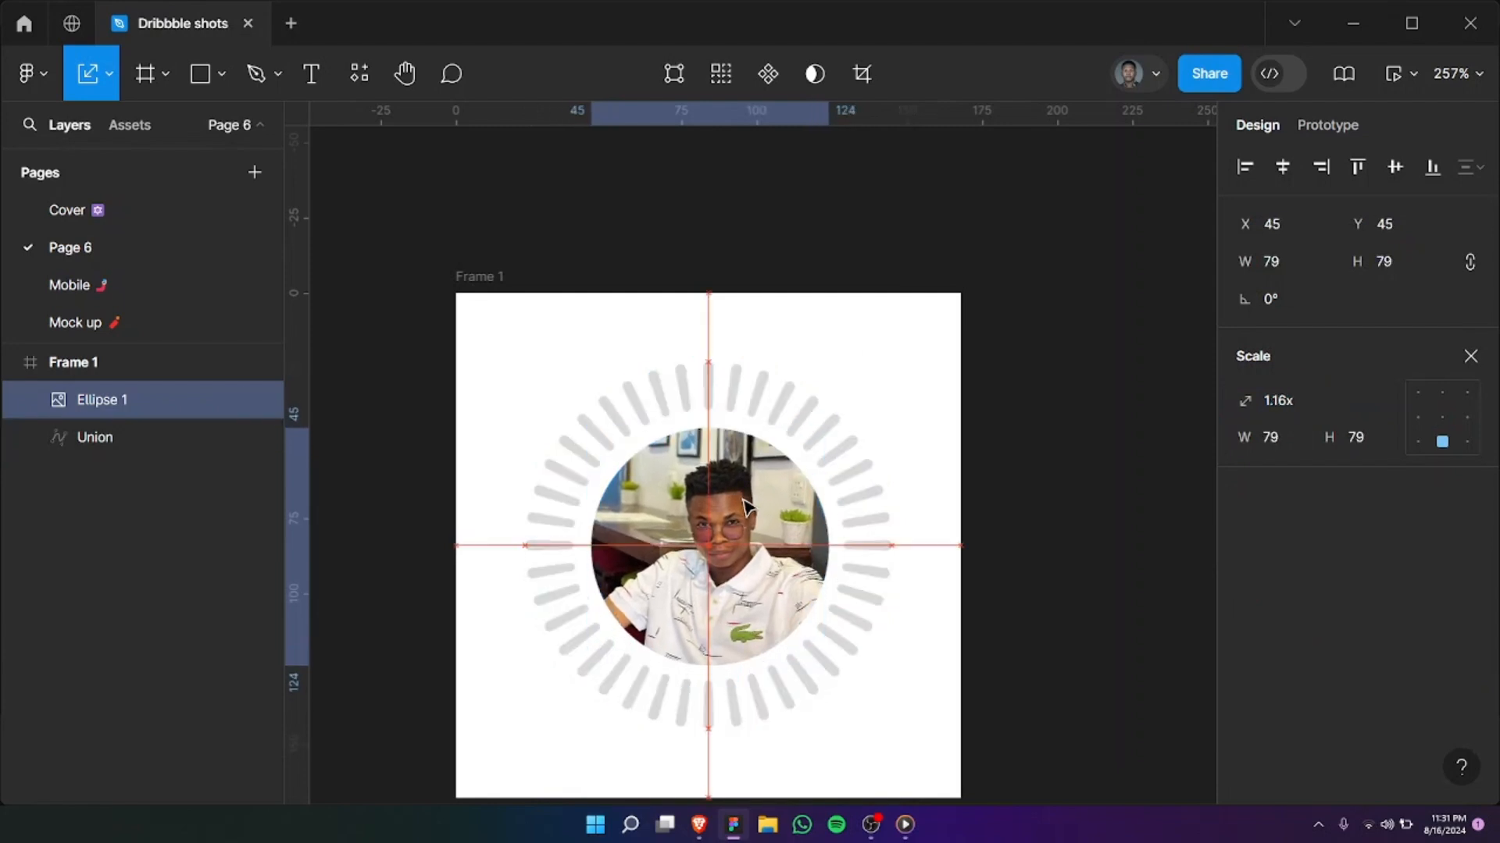
click(93, 438)
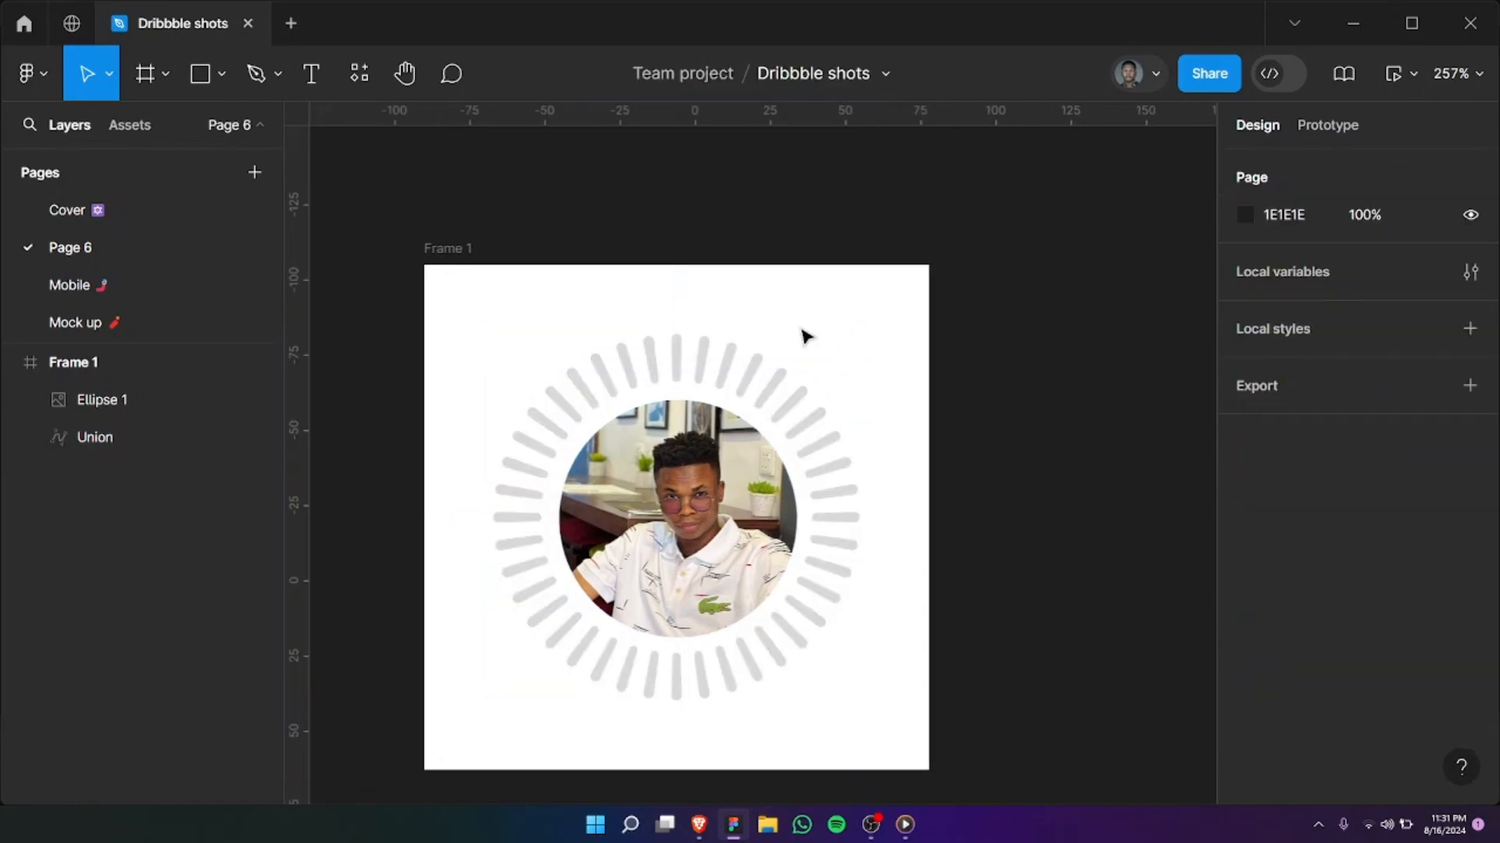
double_click(94, 437)
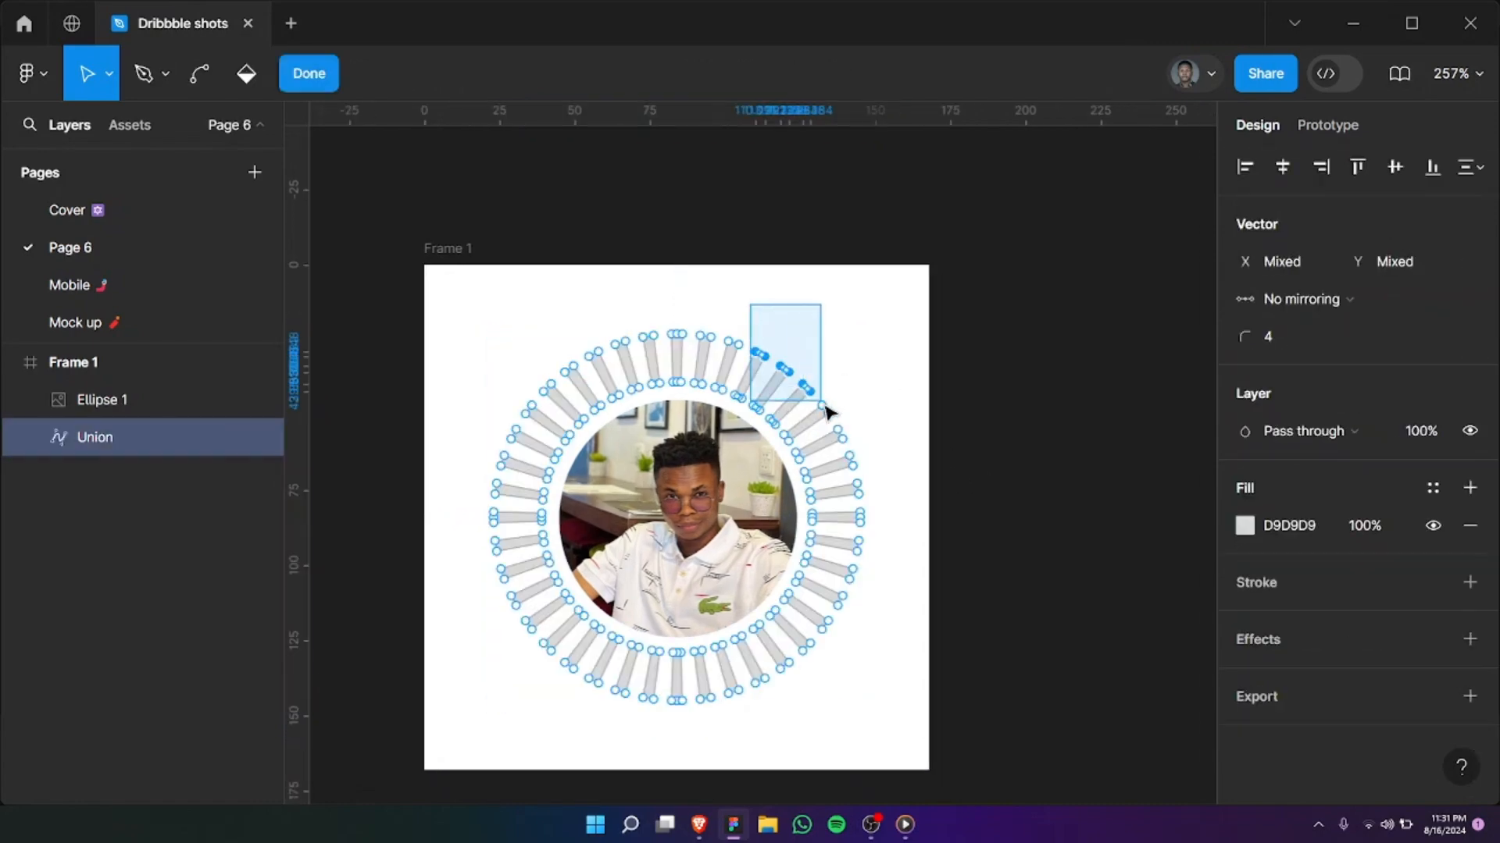
Step: Fill the three upper-right dashes with green 40B869 and finish editing
click(1245, 527)
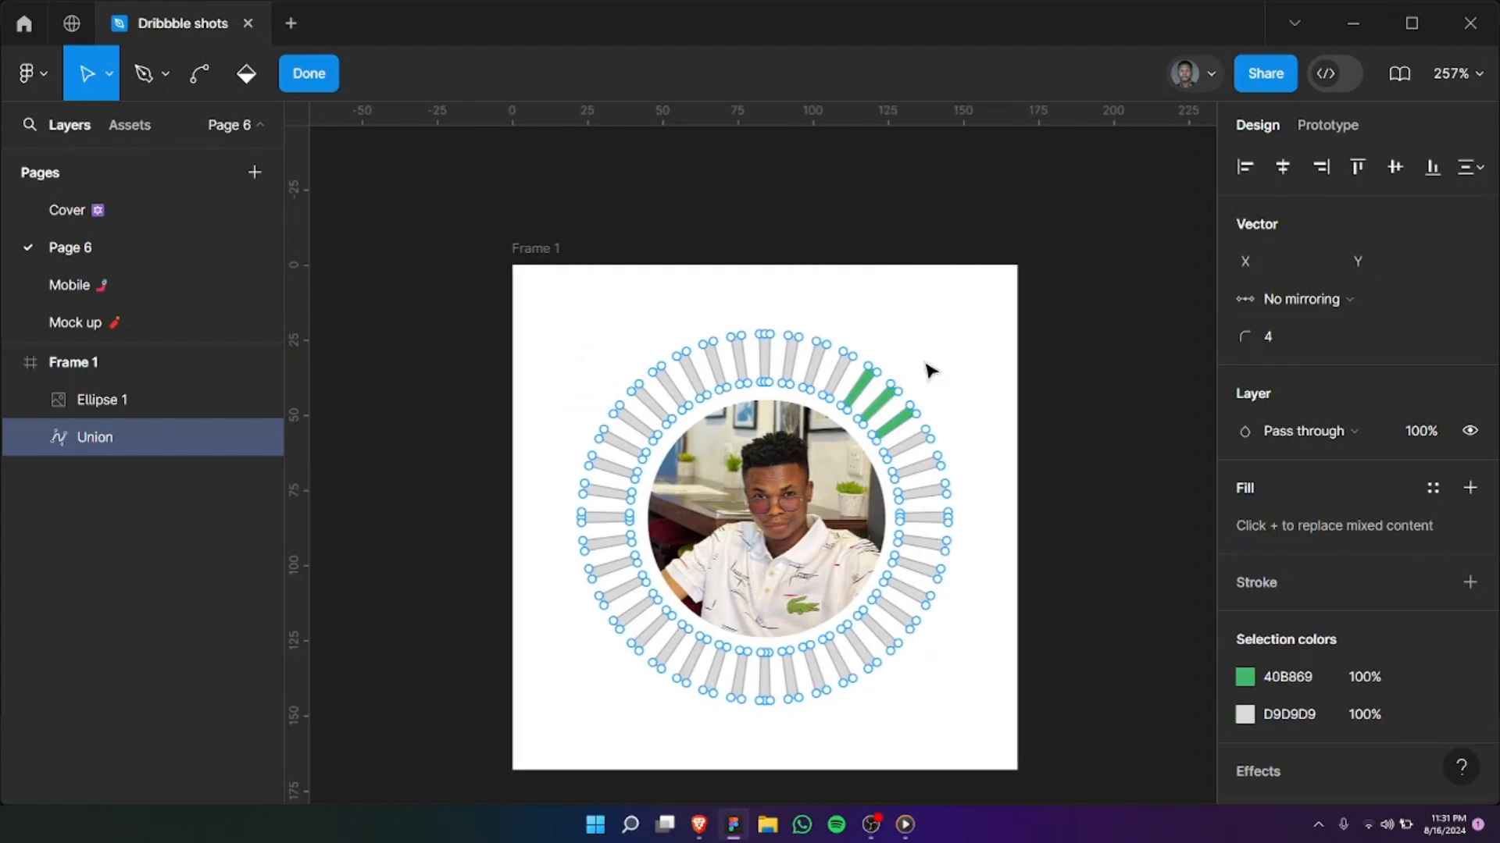
click(307, 74)
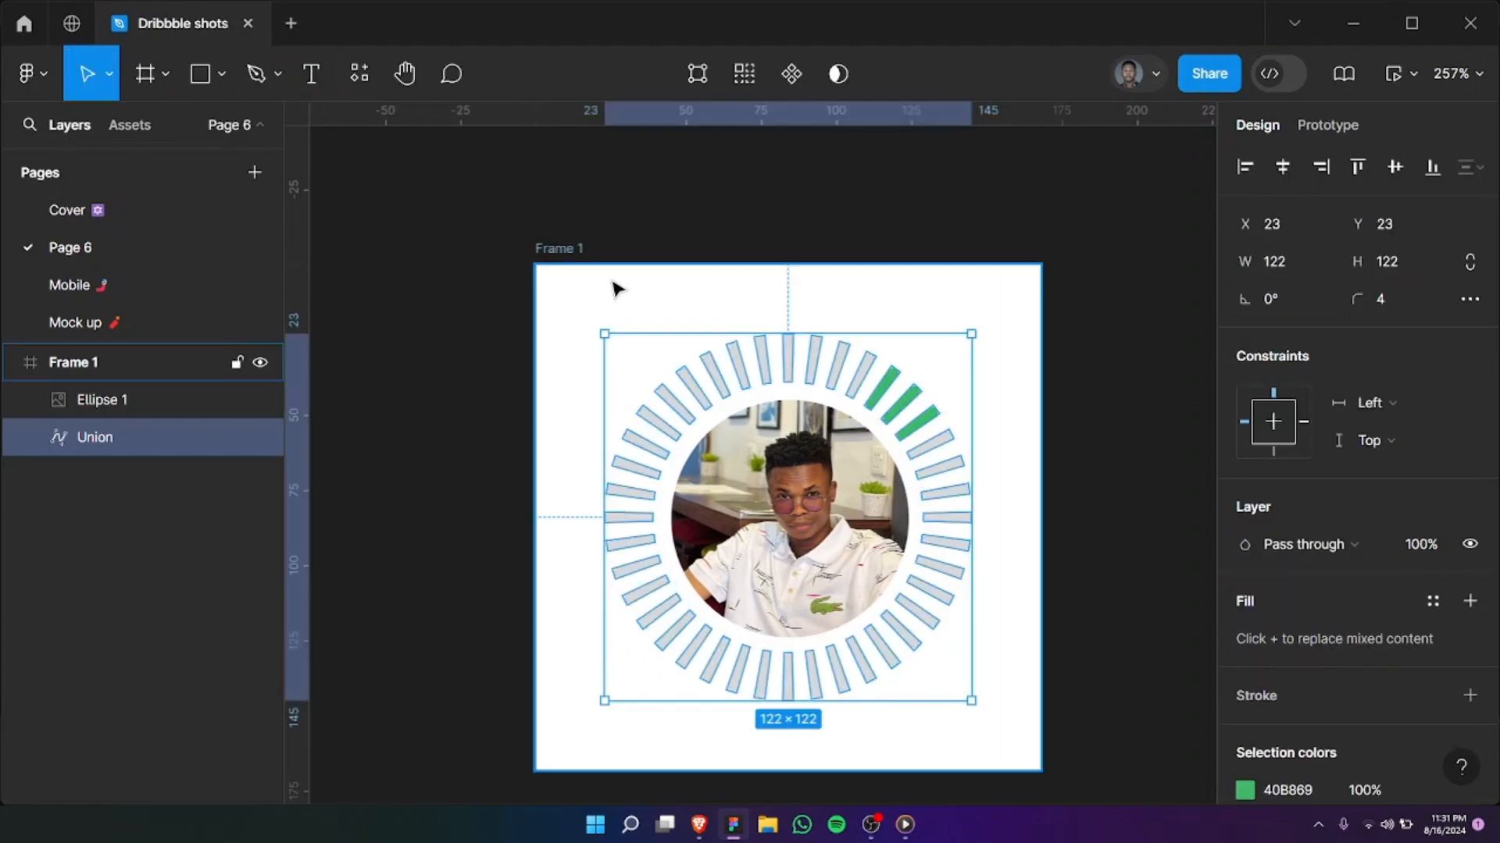